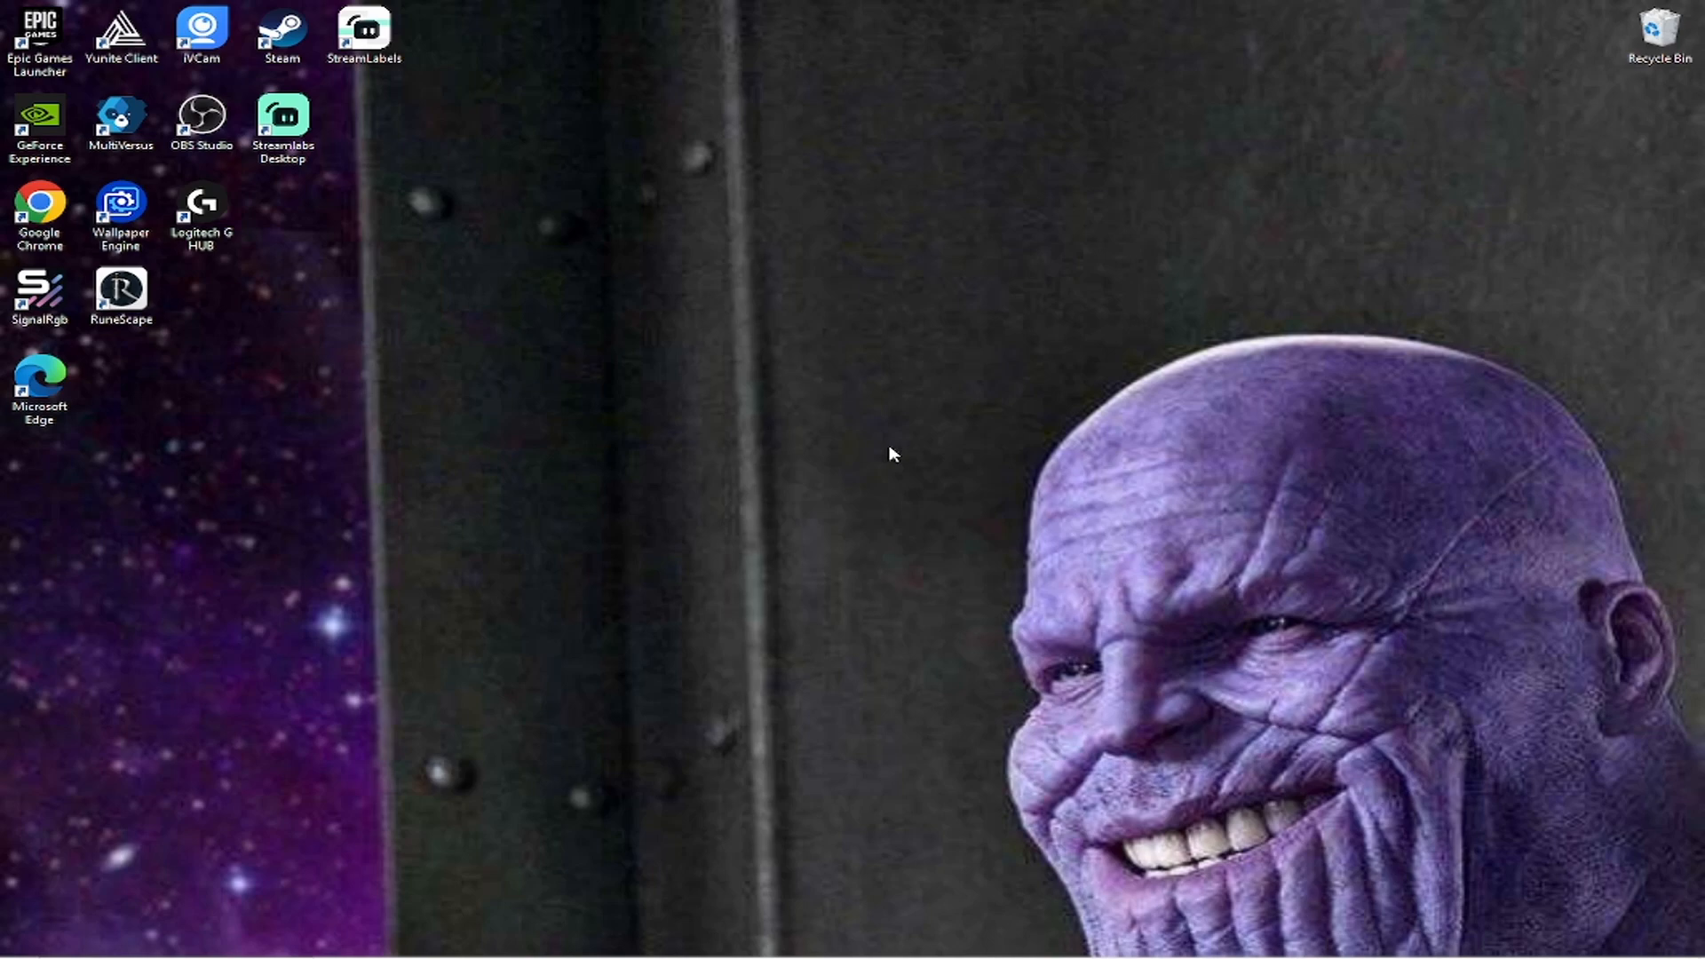
pyautogui.moveTo(876, 468)
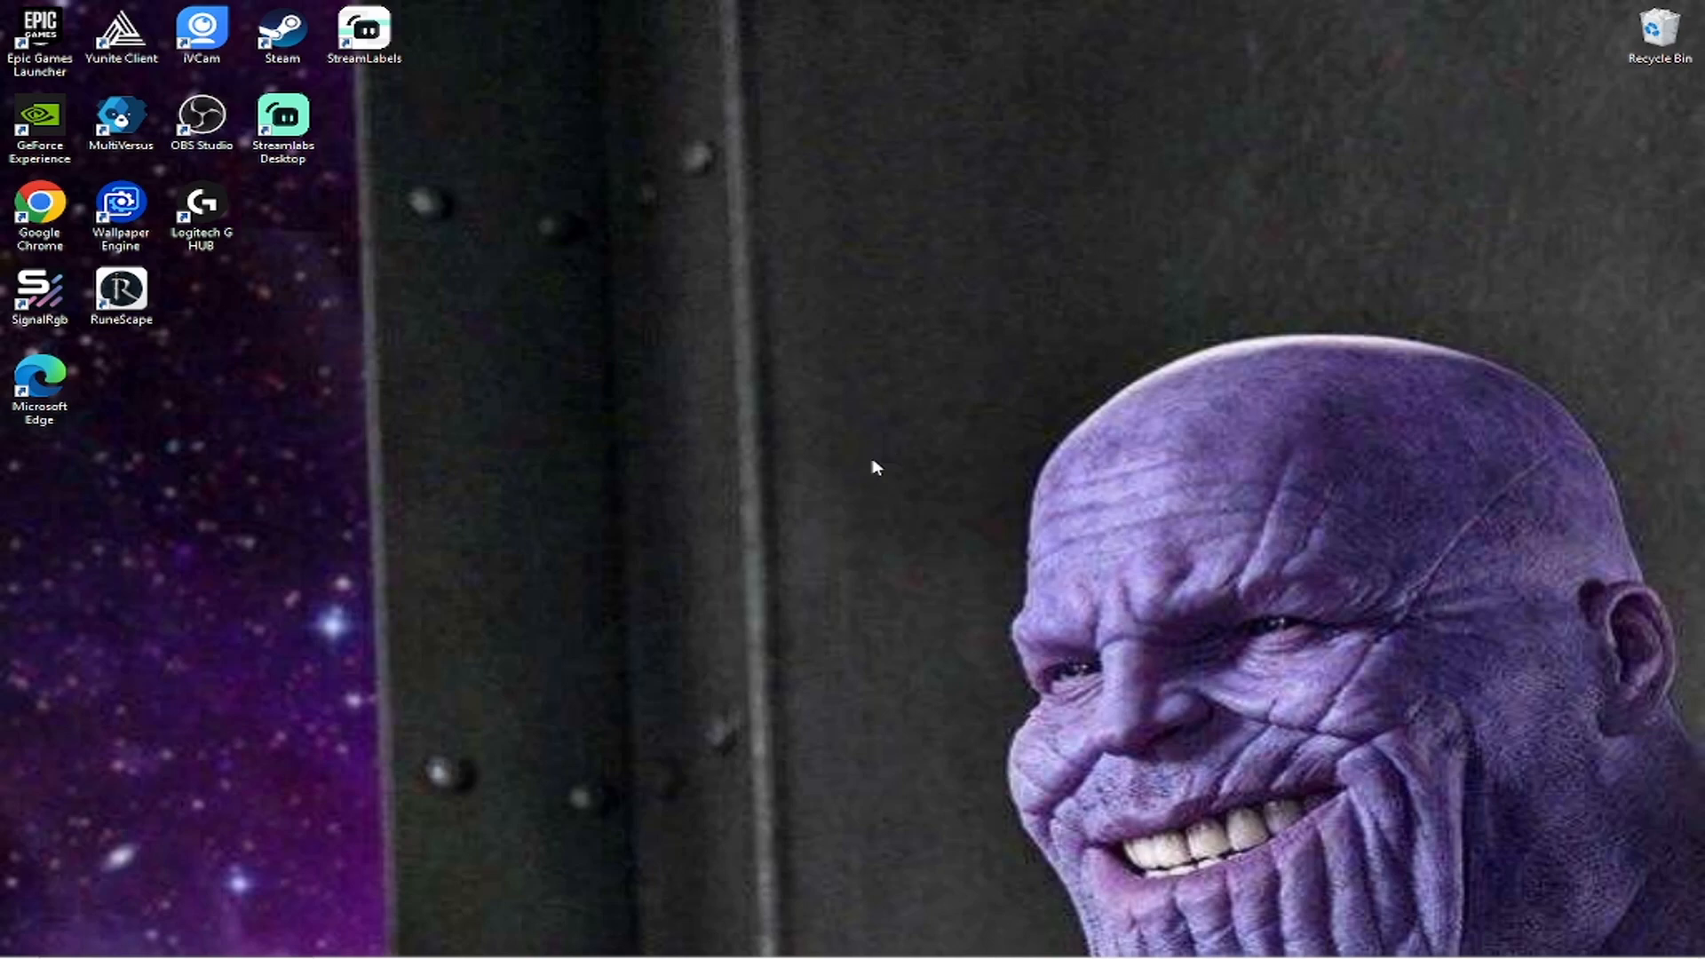
# - Launch NVIDIA Control Panel from the desktop menu and reach the Change Resolution page
pyautogui.rightClick(876, 468)
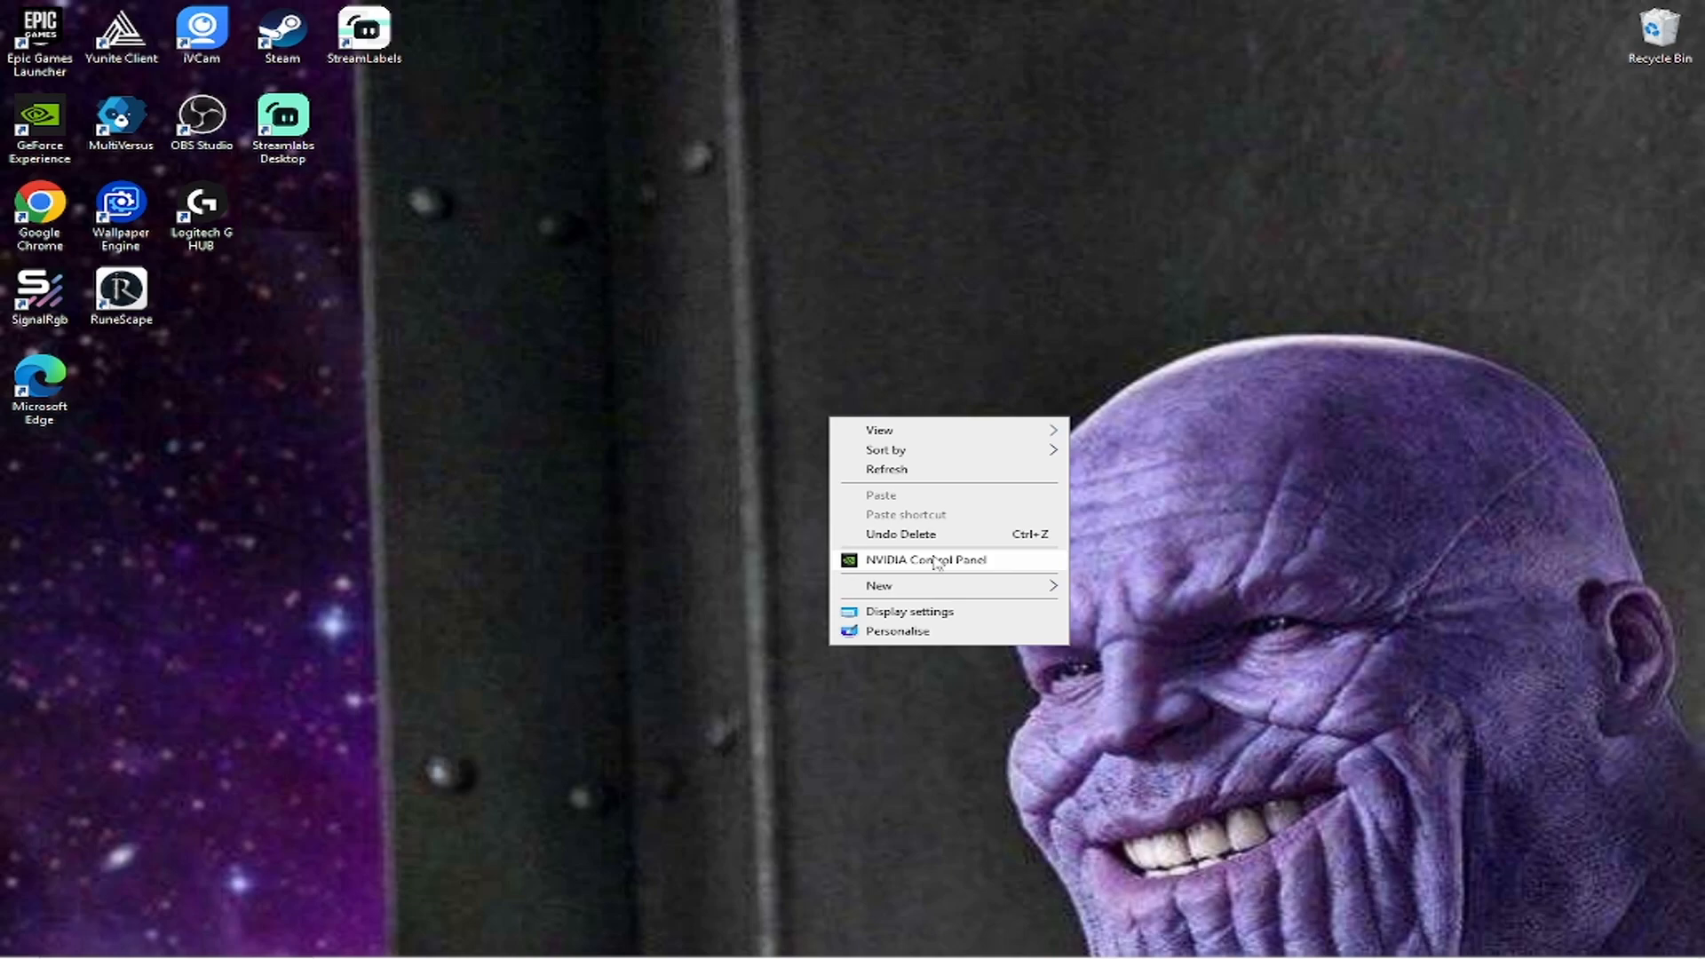
pyautogui.click(925, 558)
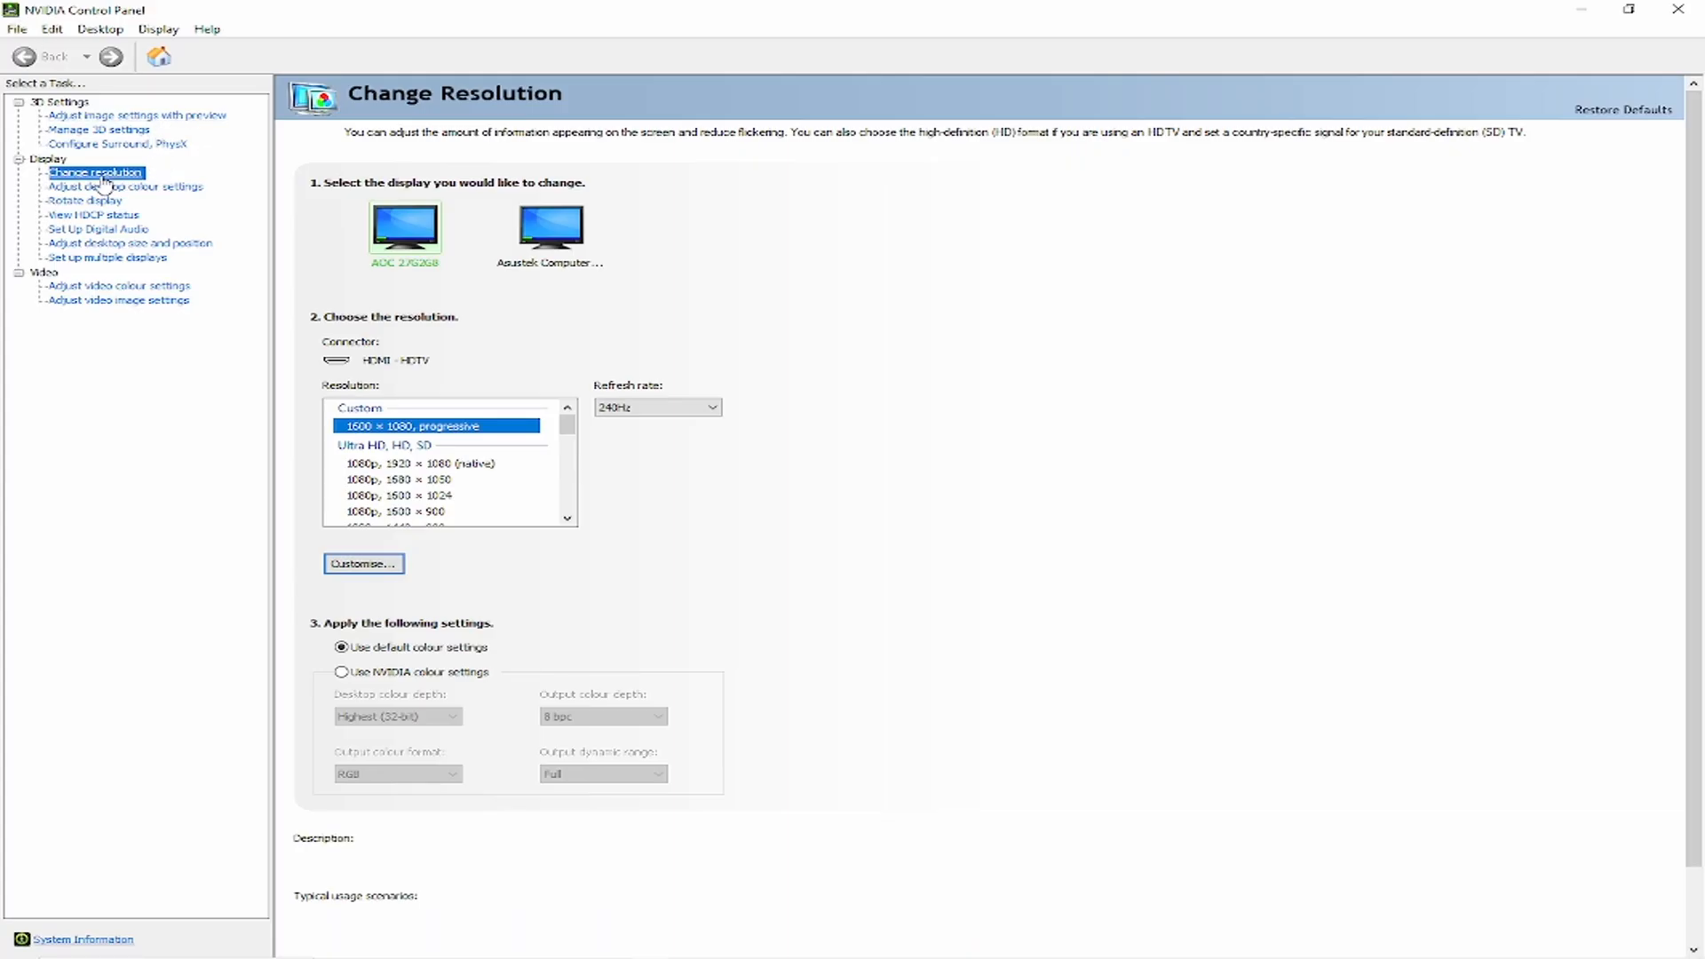
pyautogui.scroll(-3)
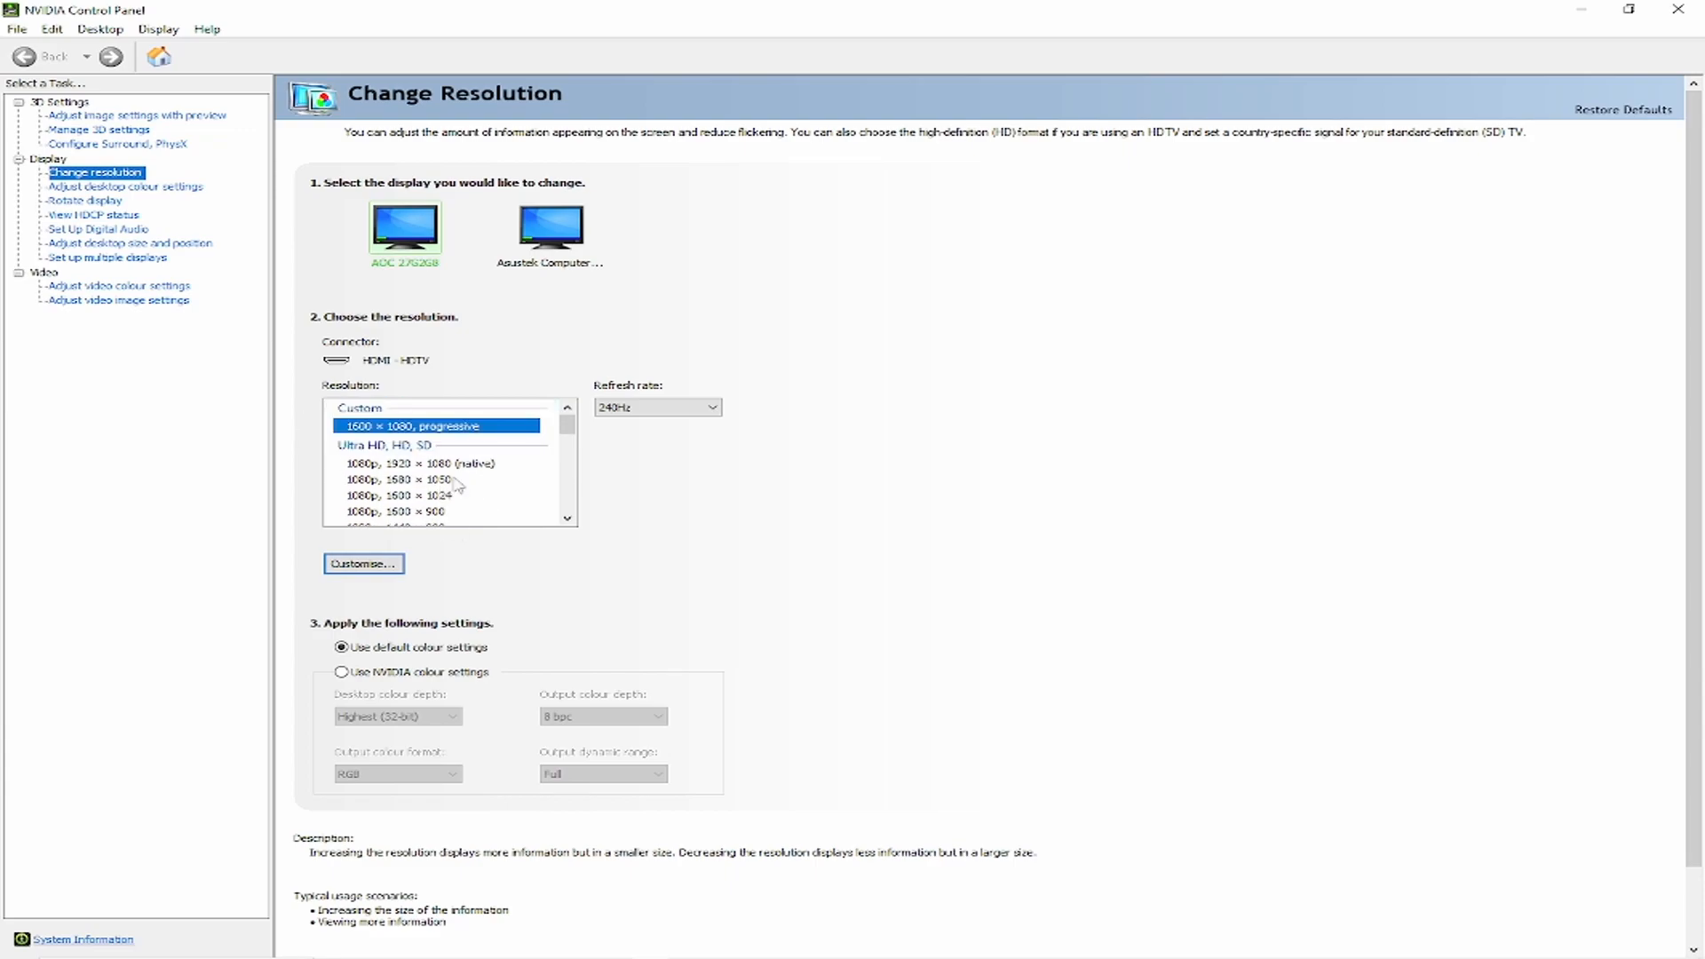
pyautogui.moveTo(341, 545)
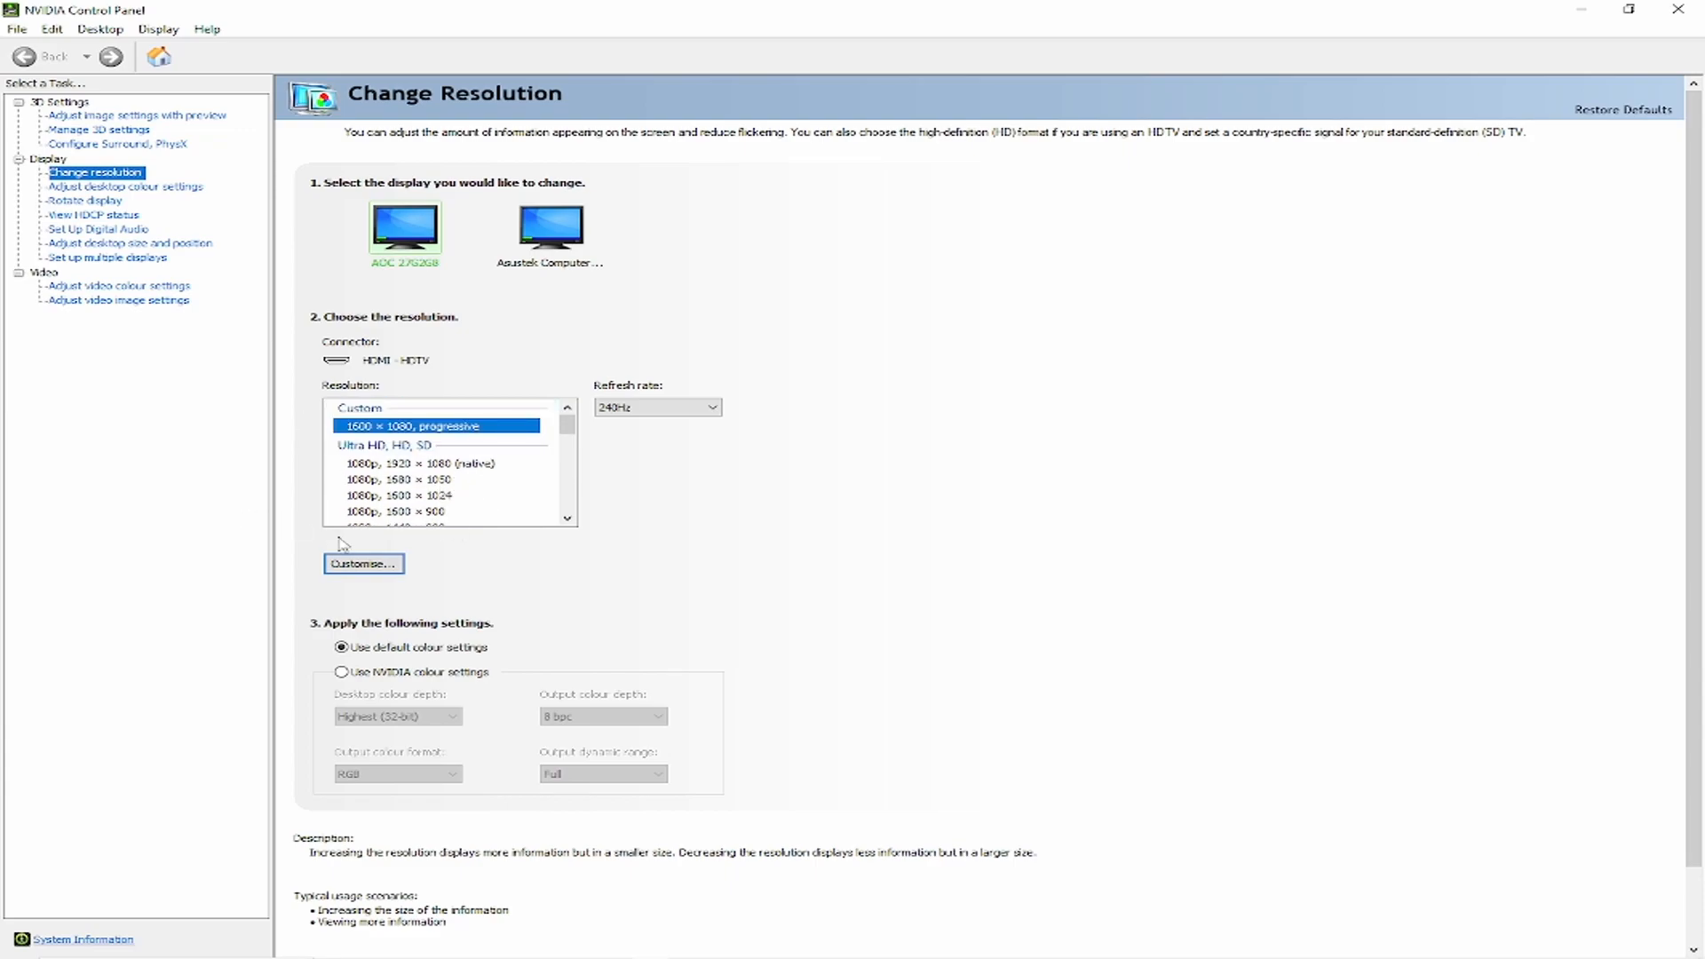
# - Check the custom 1600 × 1080 at 240Hz entry in the Customise resolutions list
pyautogui.click(362, 563)
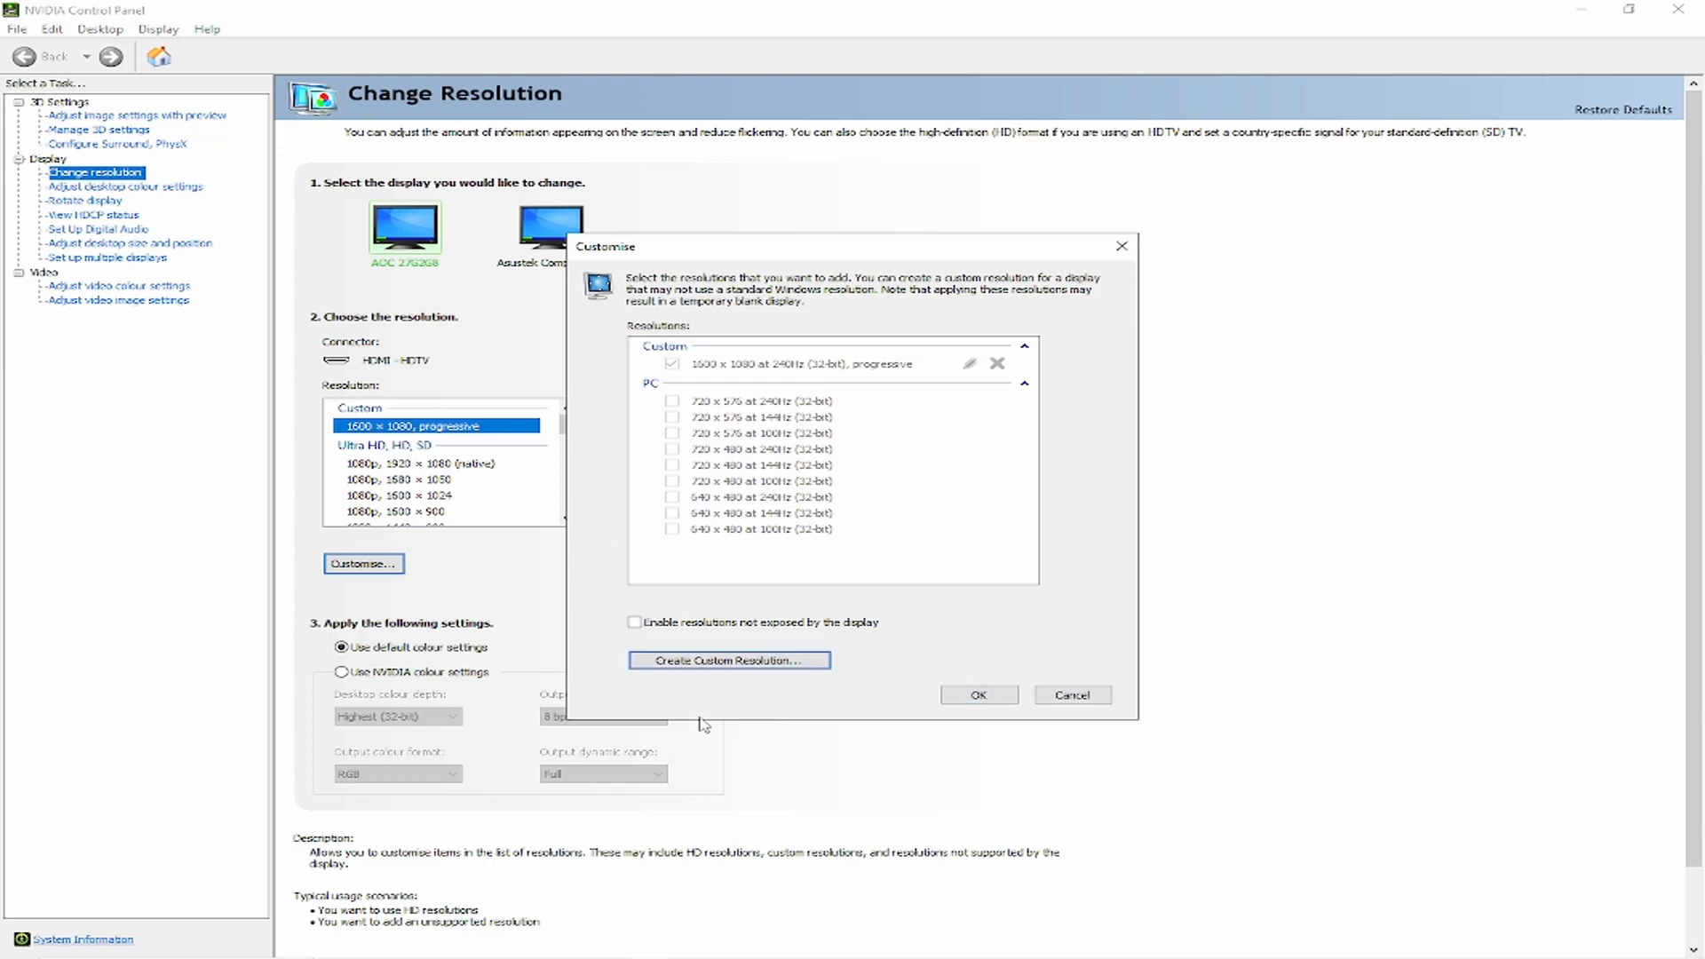
pyautogui.click(728, 659)
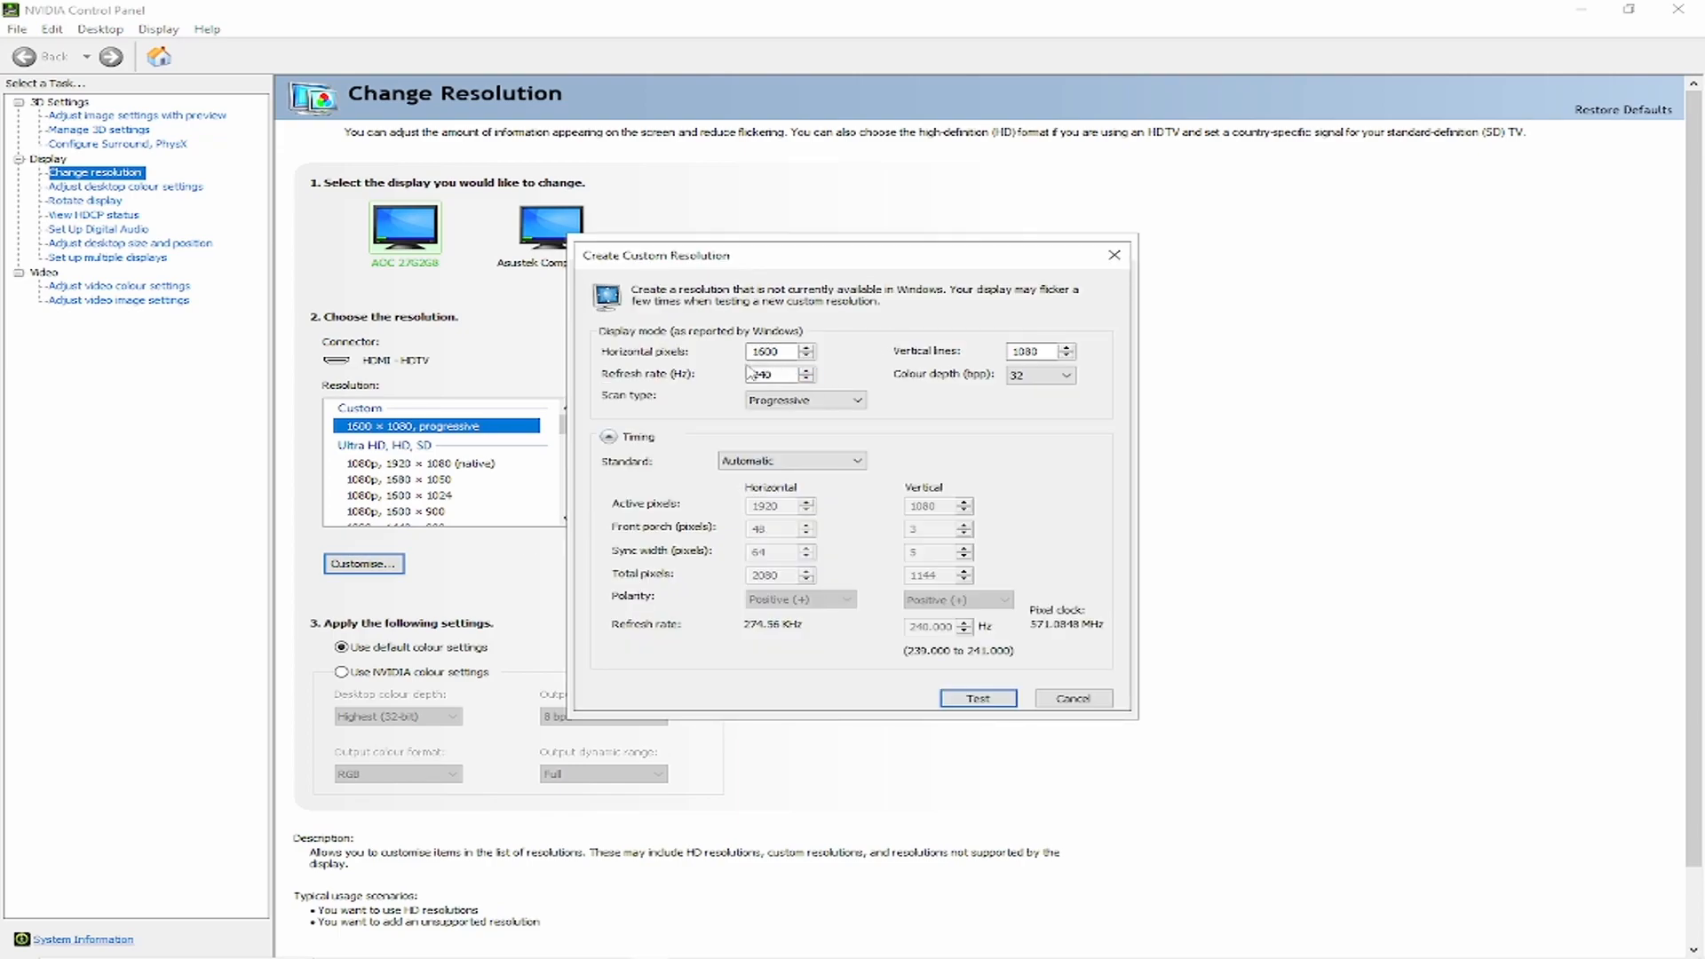
pyautogui.click(1071, 698)
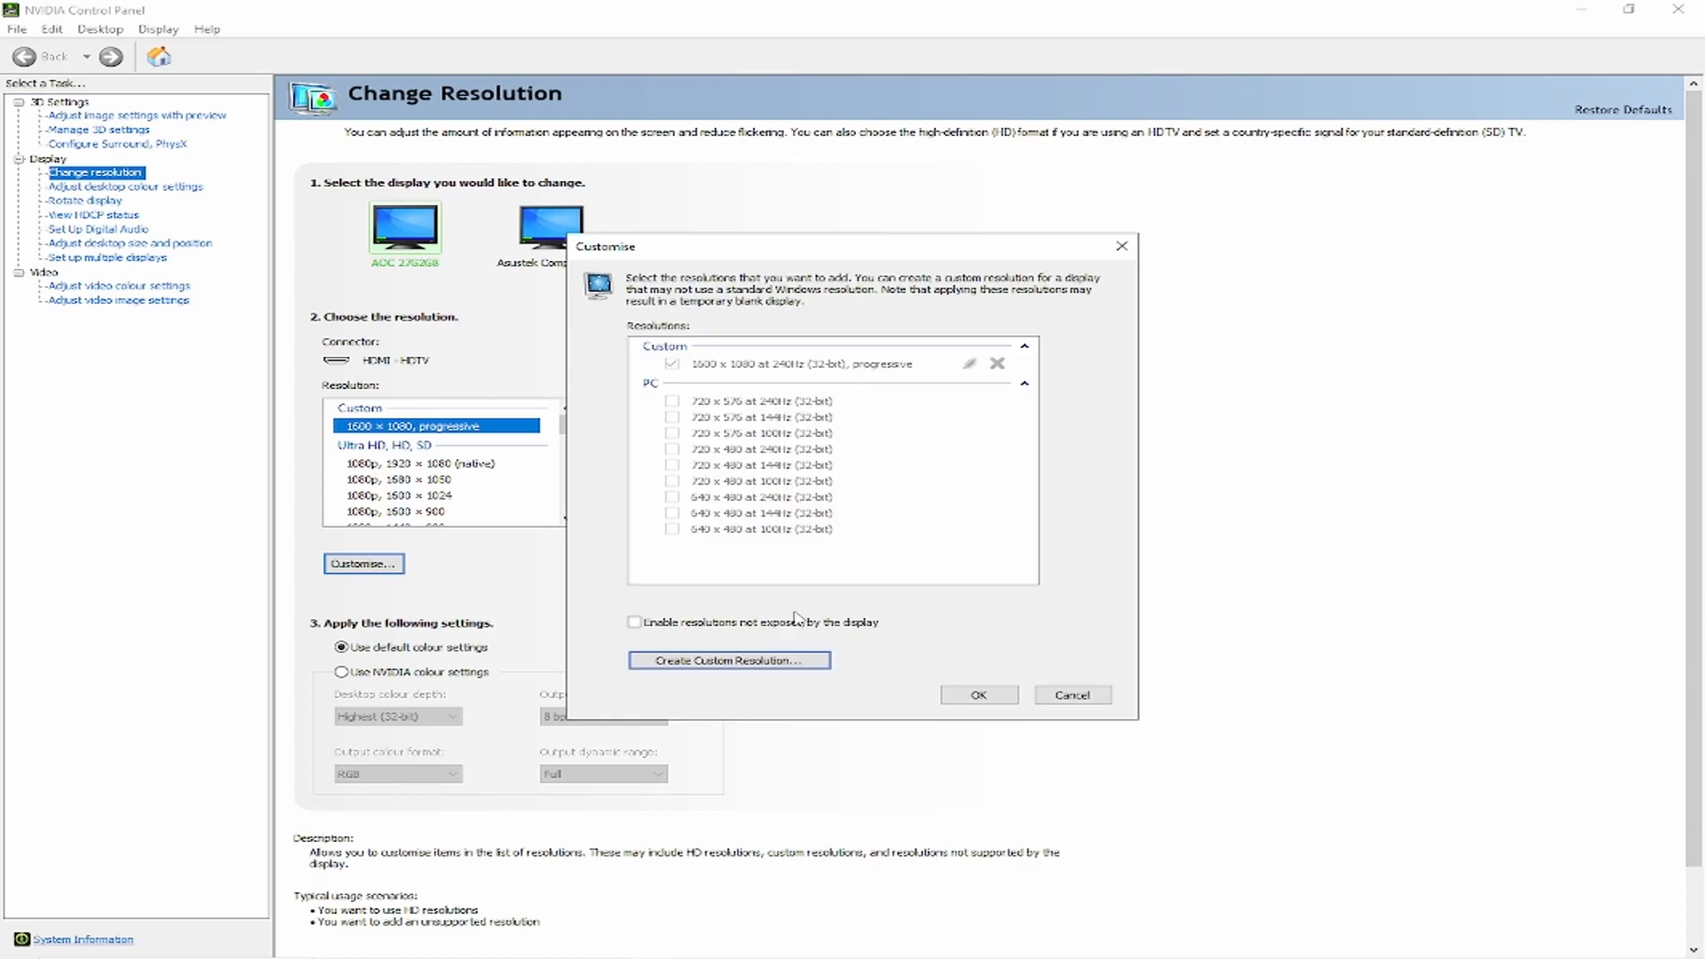
pyautogui.moveTo(886, 425)
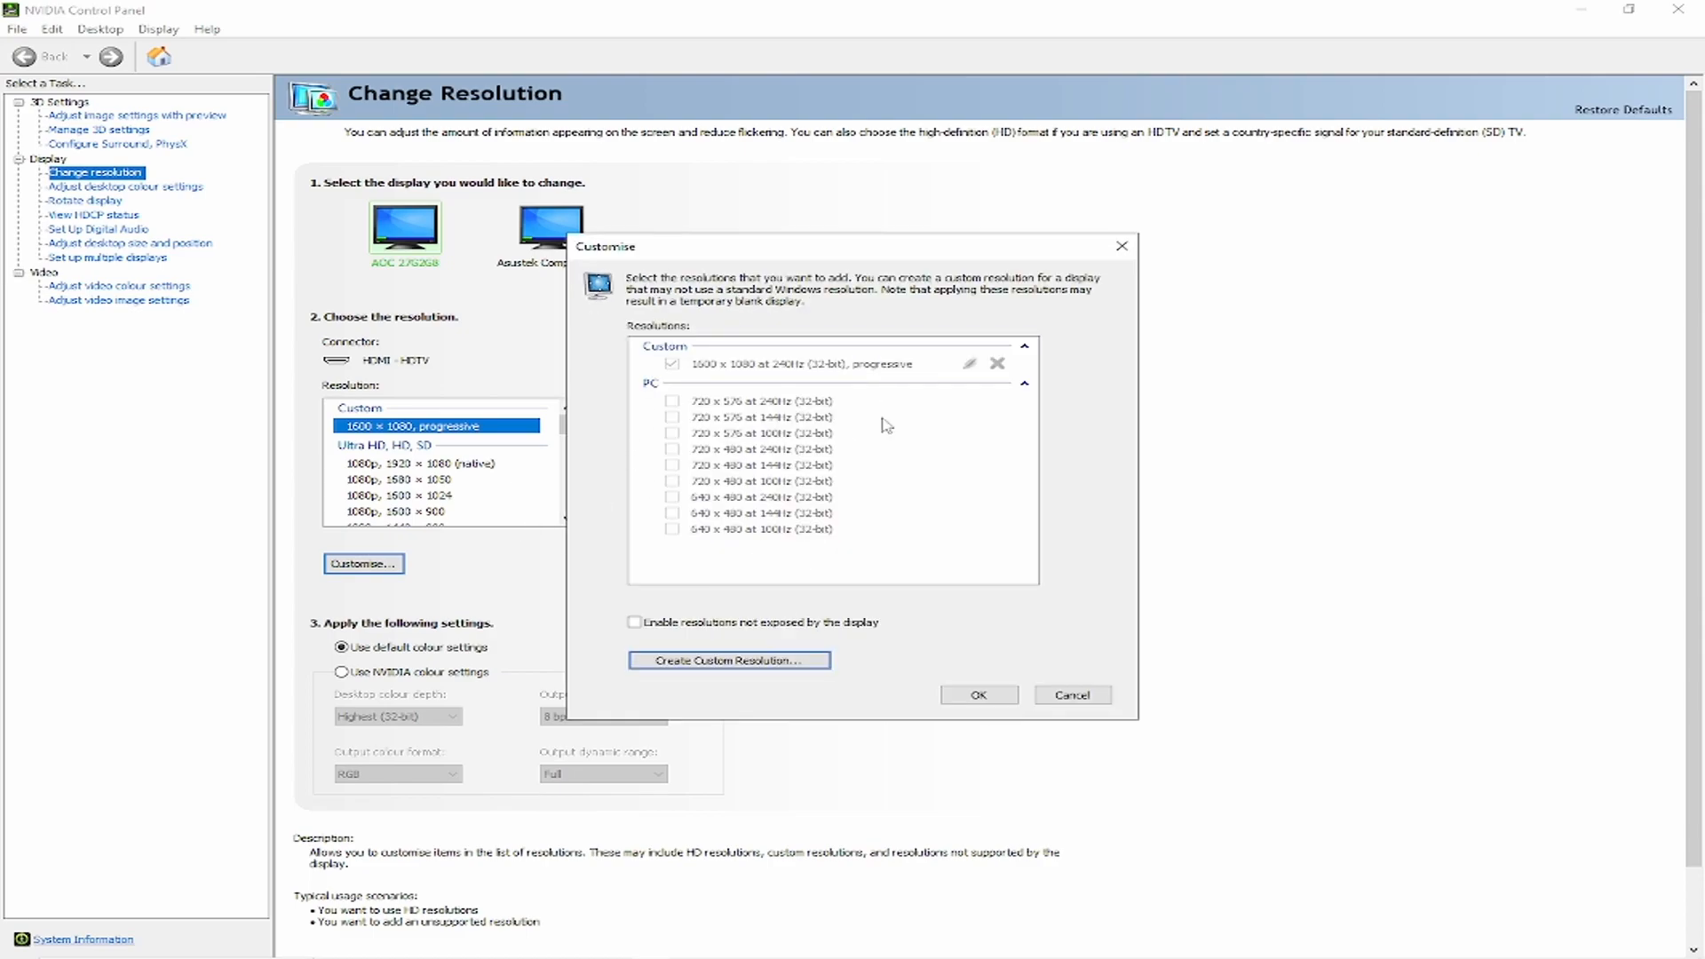
pyautogui.moveTo(702, 373)
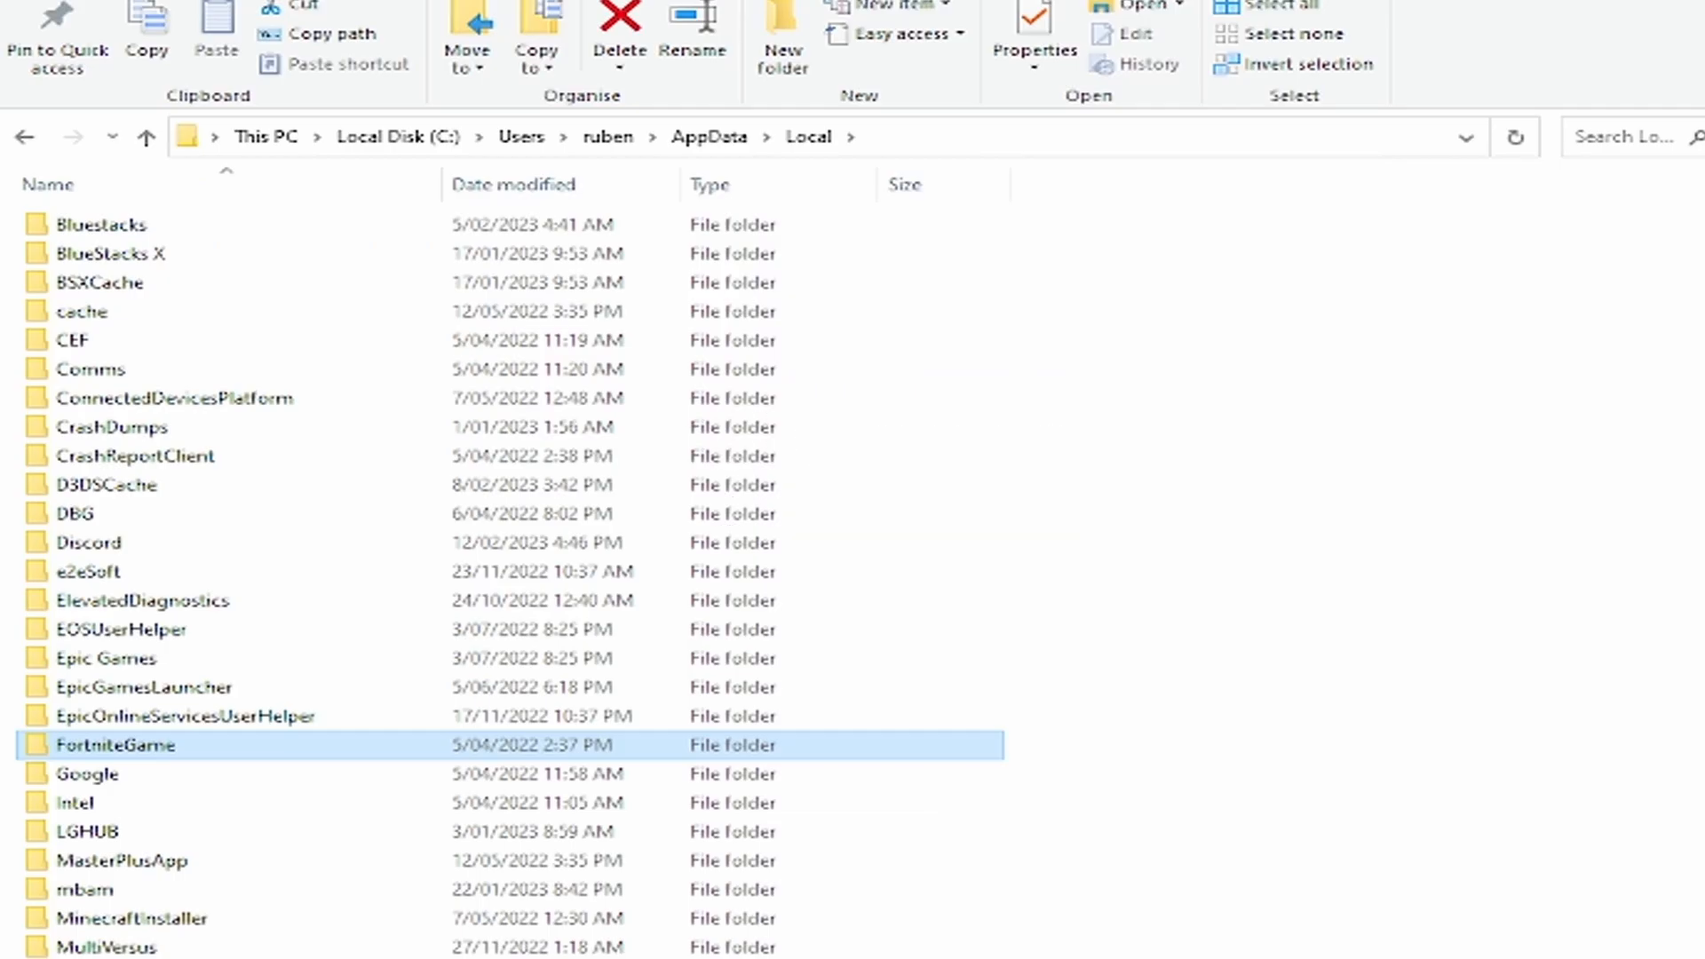
pyautogui.moveTo(720, 171)
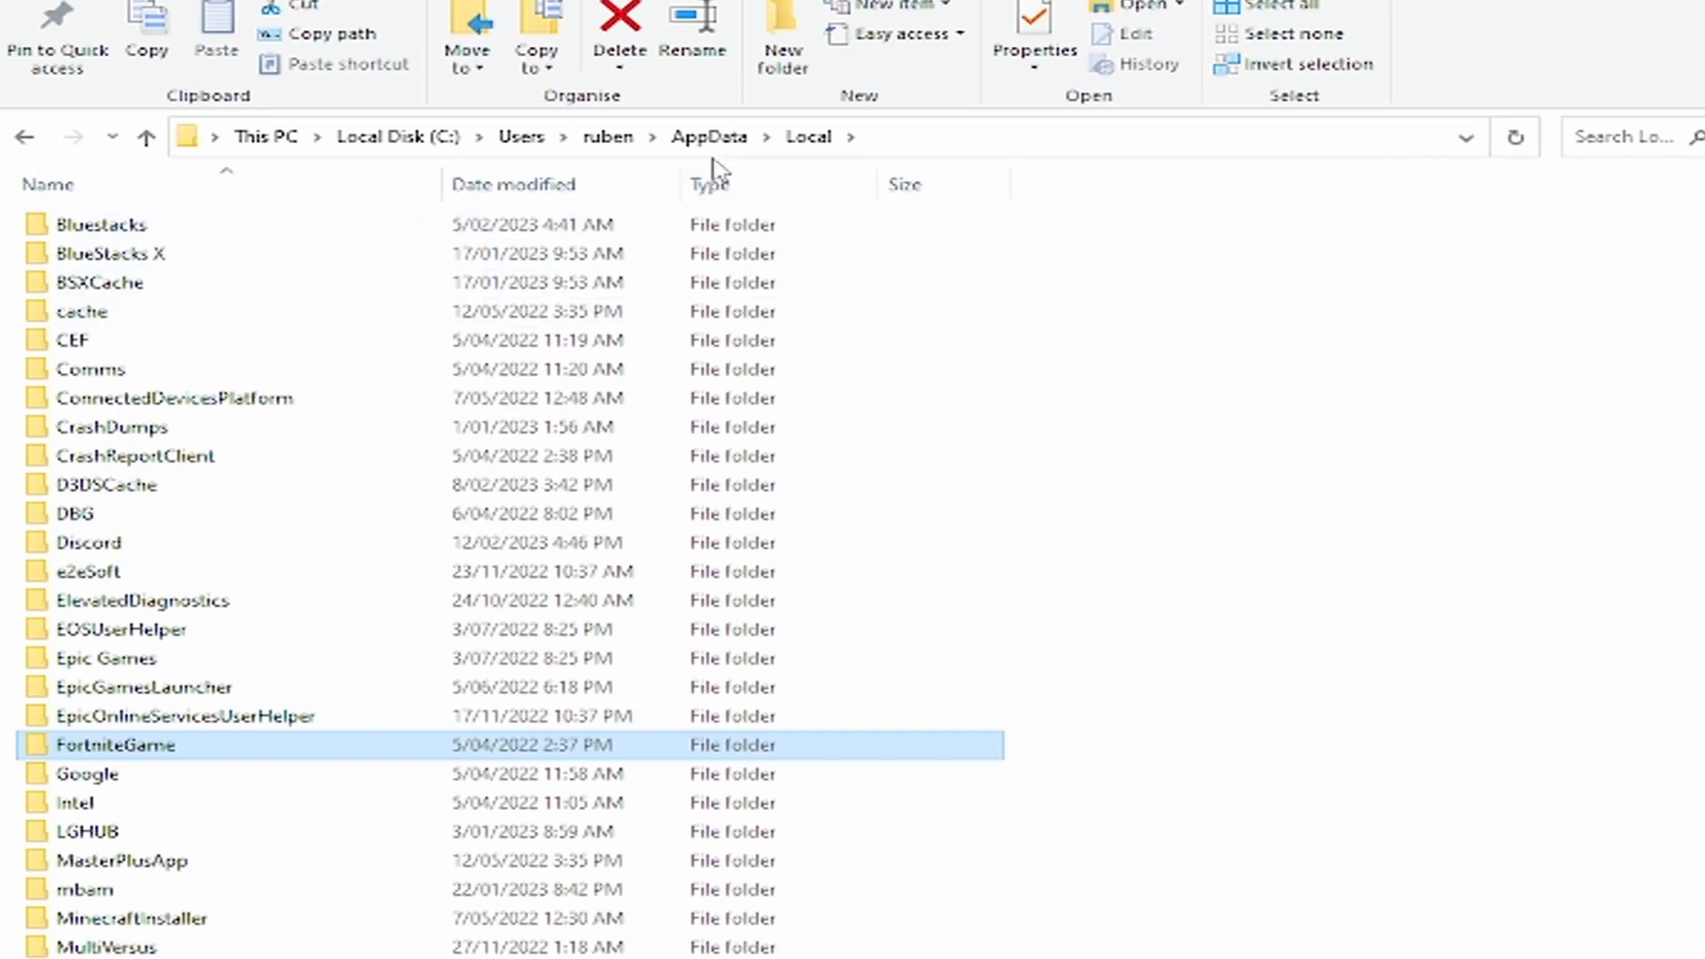
pyautogui.moveTo(178, 758)
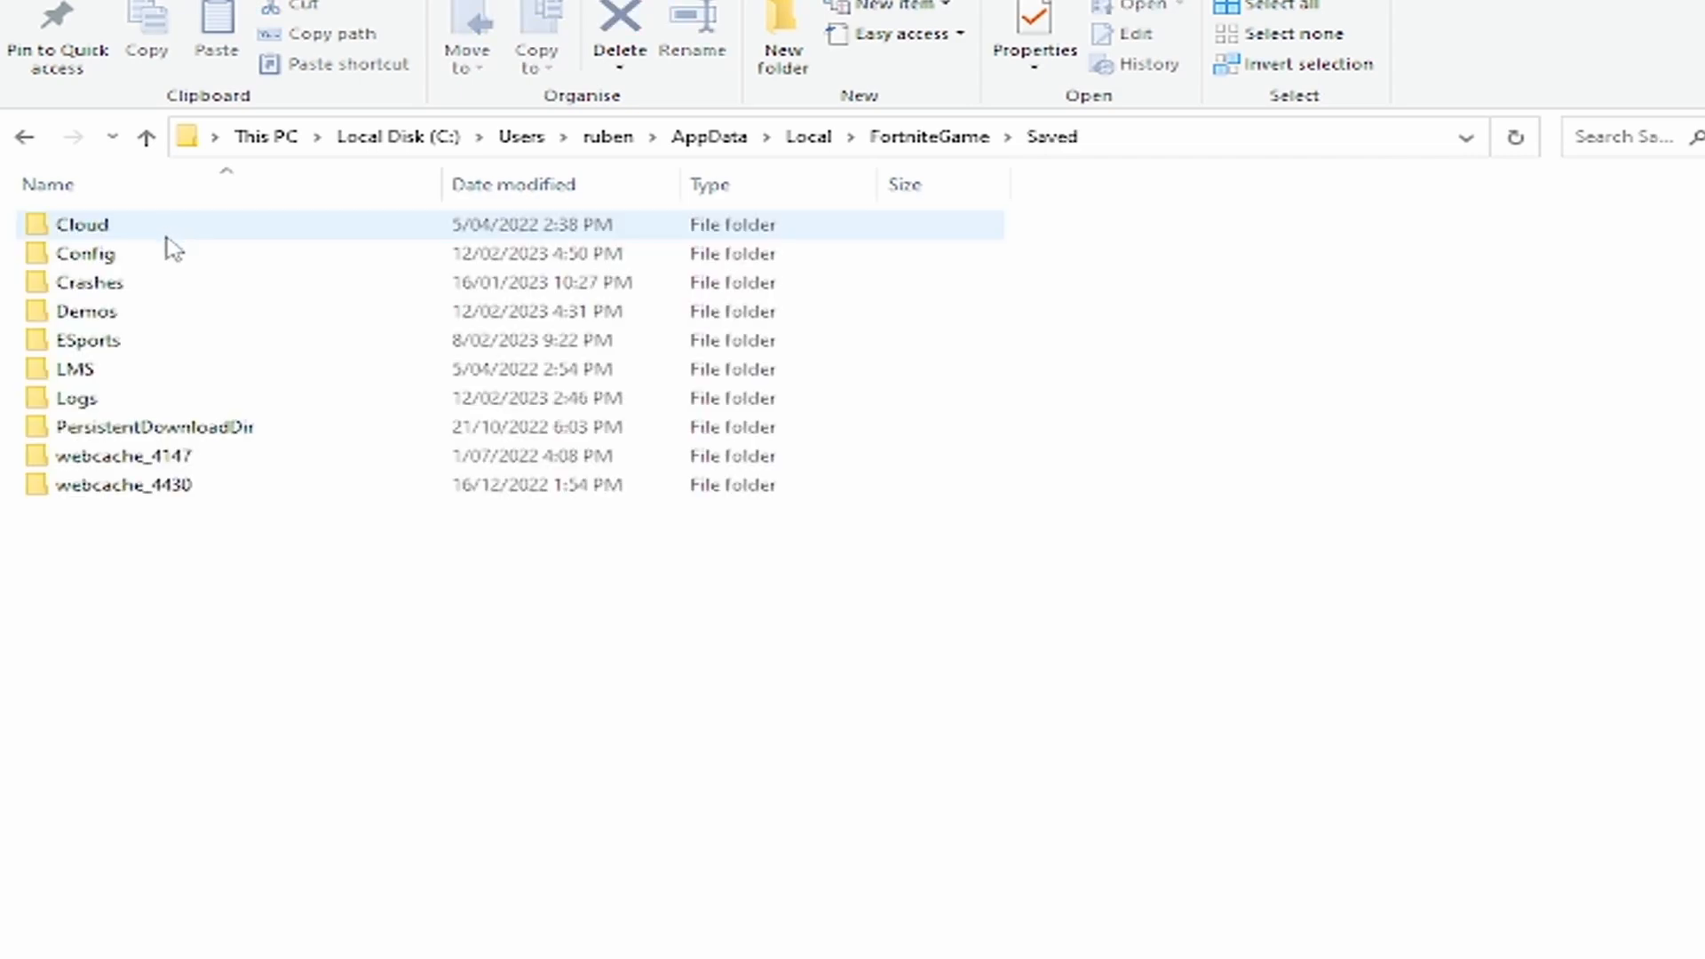
# - Open the FortniteGame Saved Config folder, then its WindowsClient subfolder
pyautogui.doubleClick(85, 252)
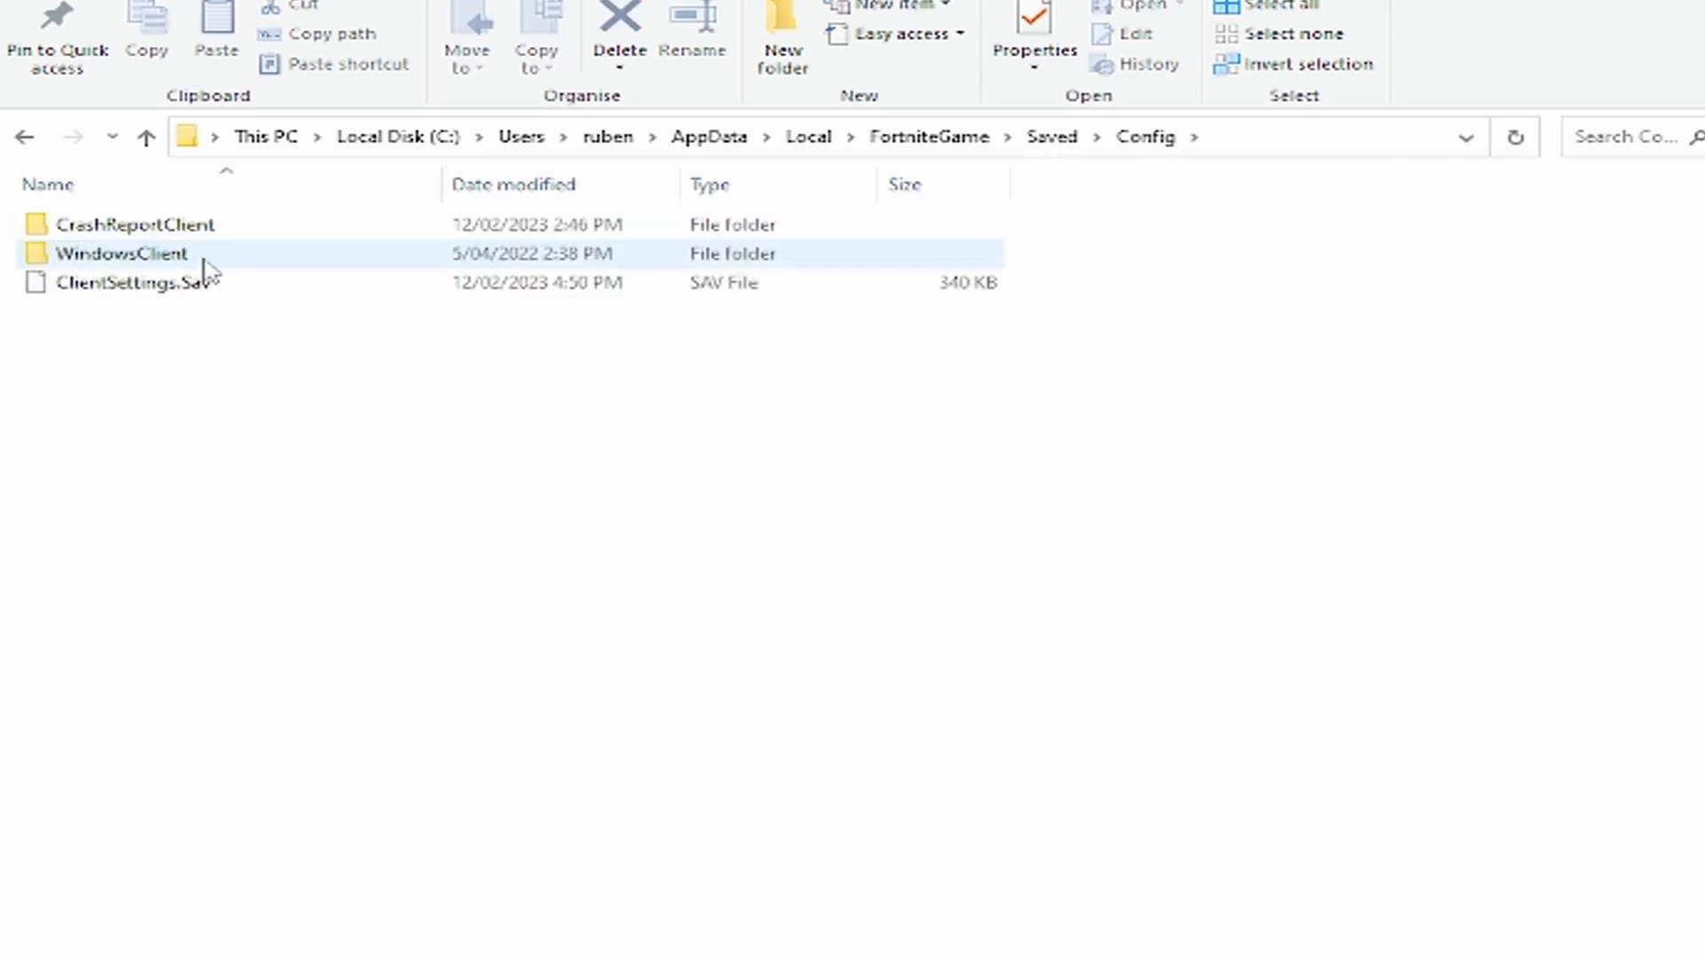
pyautogui.doubleClick(121, 254)
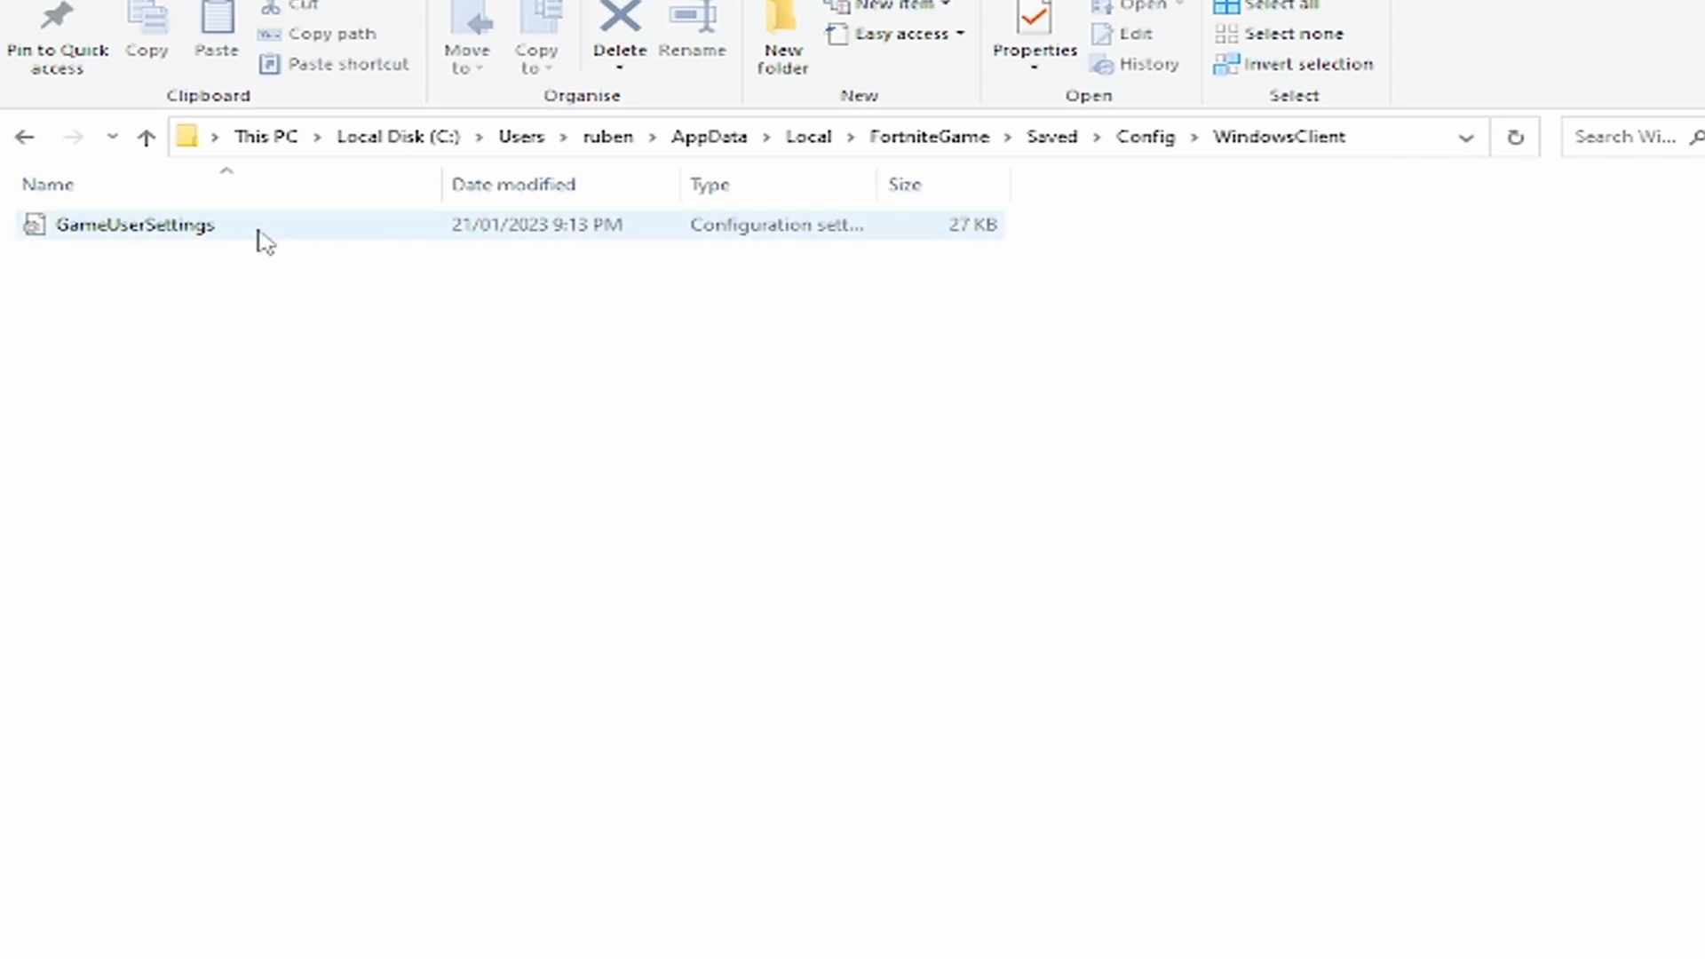
# - Check the WindowsClient folder's Read-only attribute and open GameUserSettings in Notepad
pyautogui.click(1031, 49)
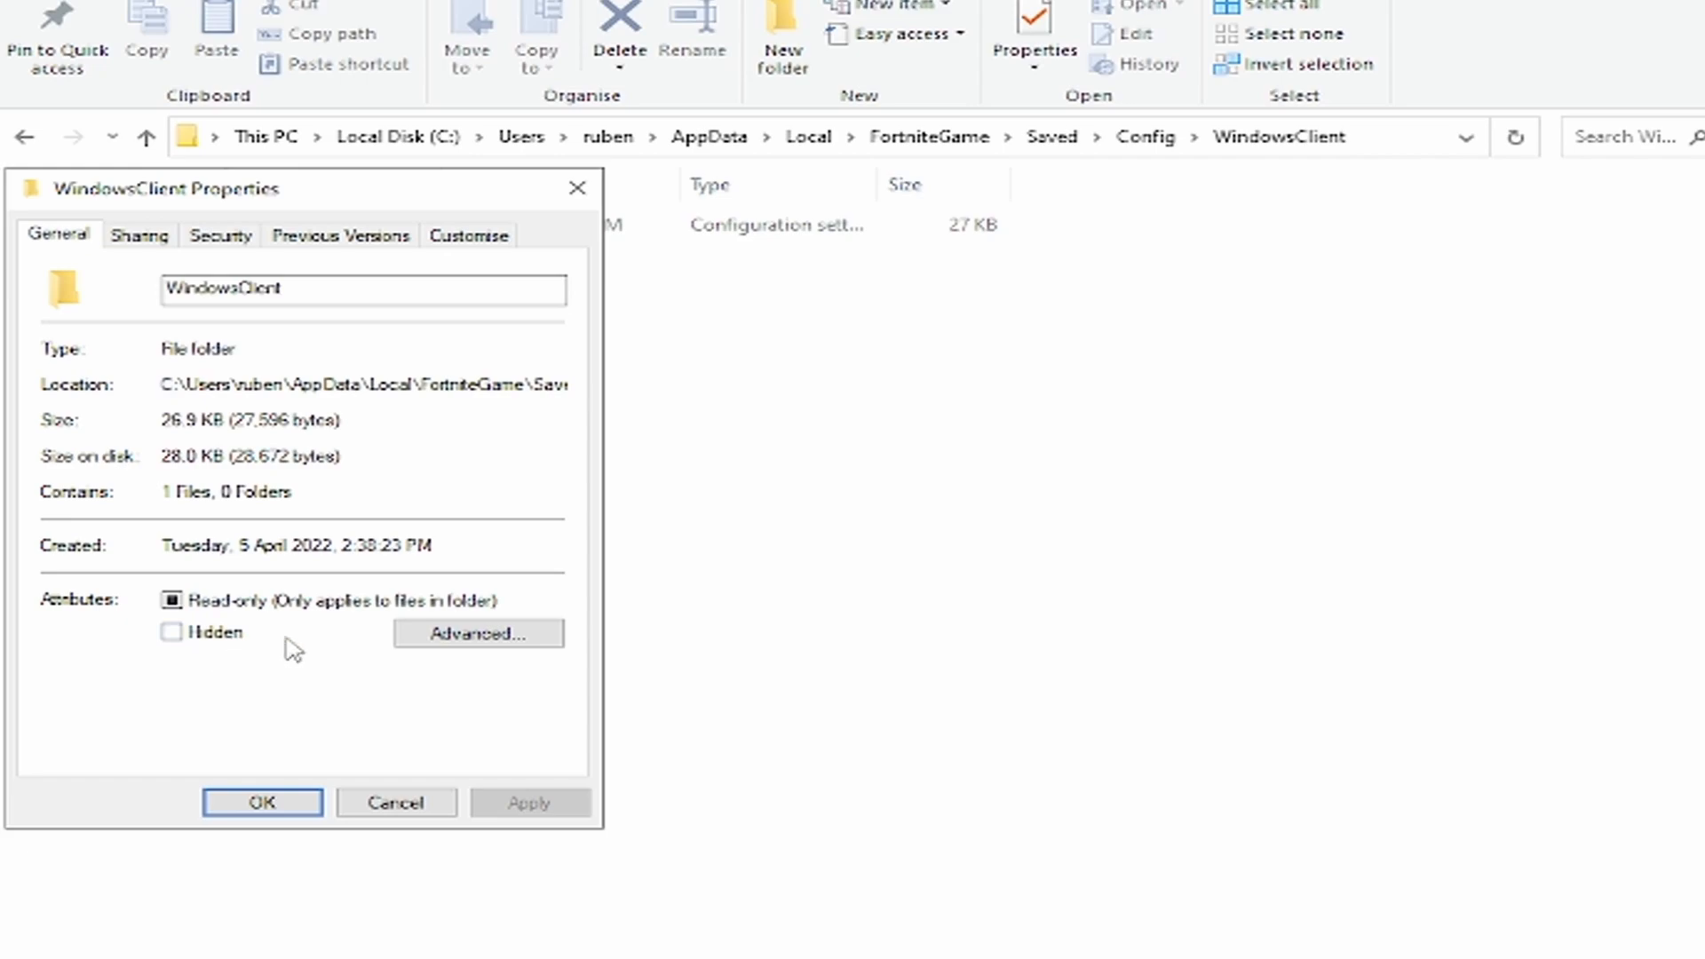
pyautogui.moveTo(261, 636)
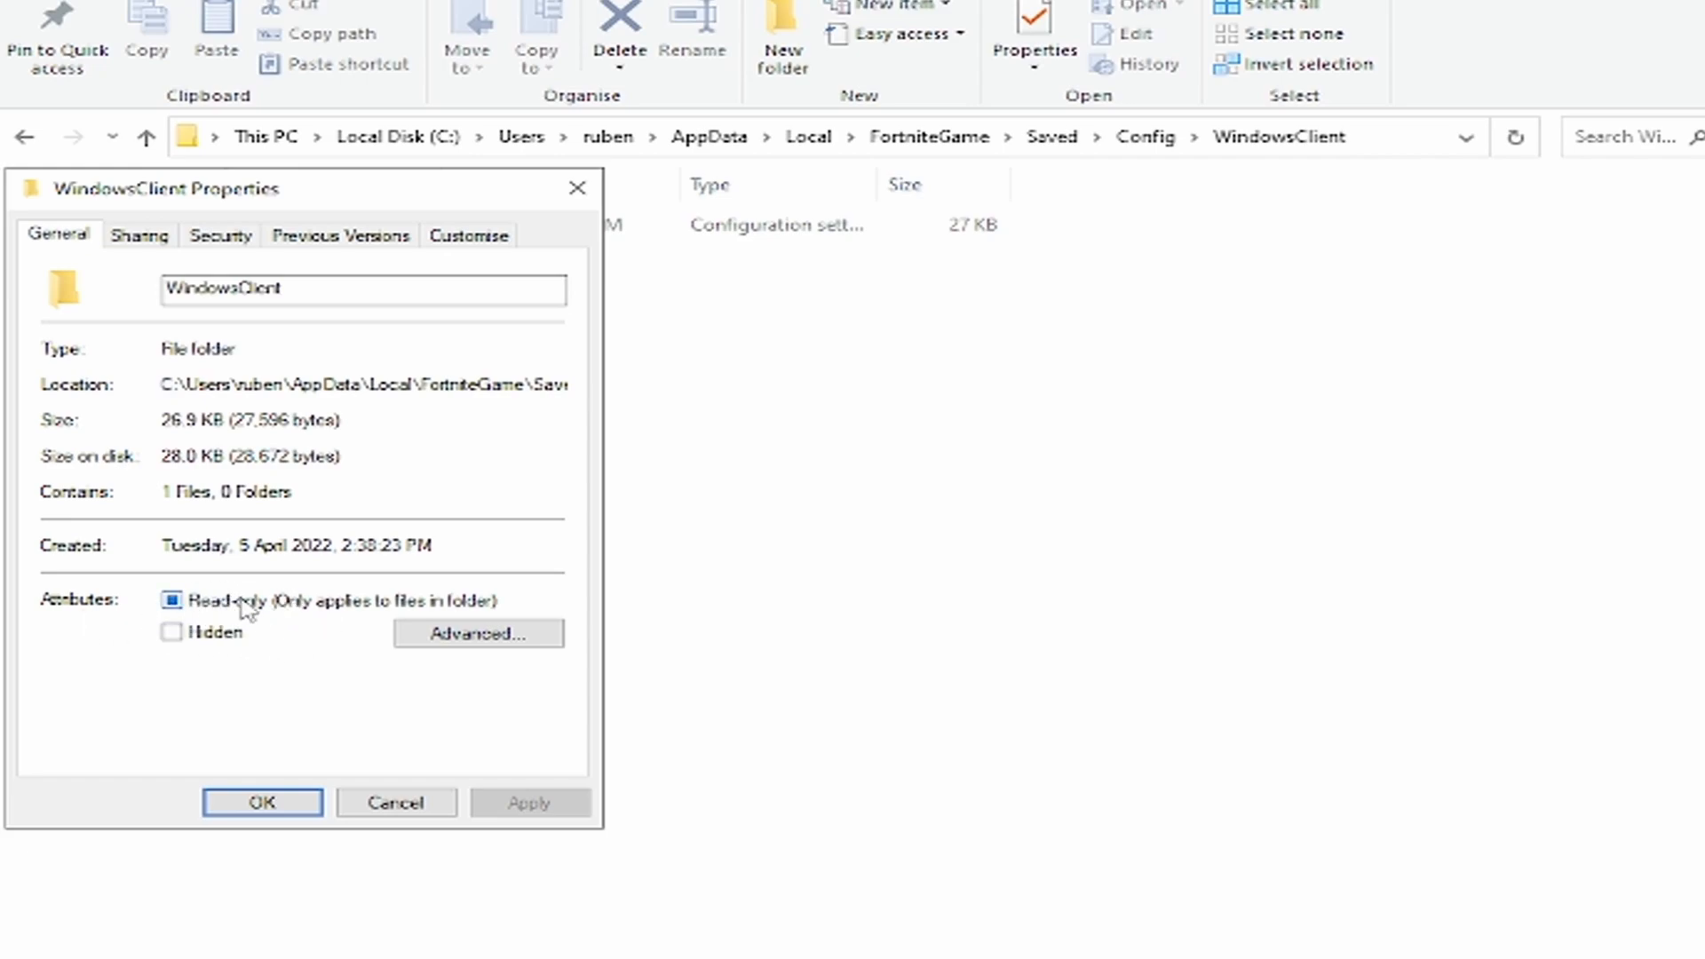
pyautogui.click(170, 600)
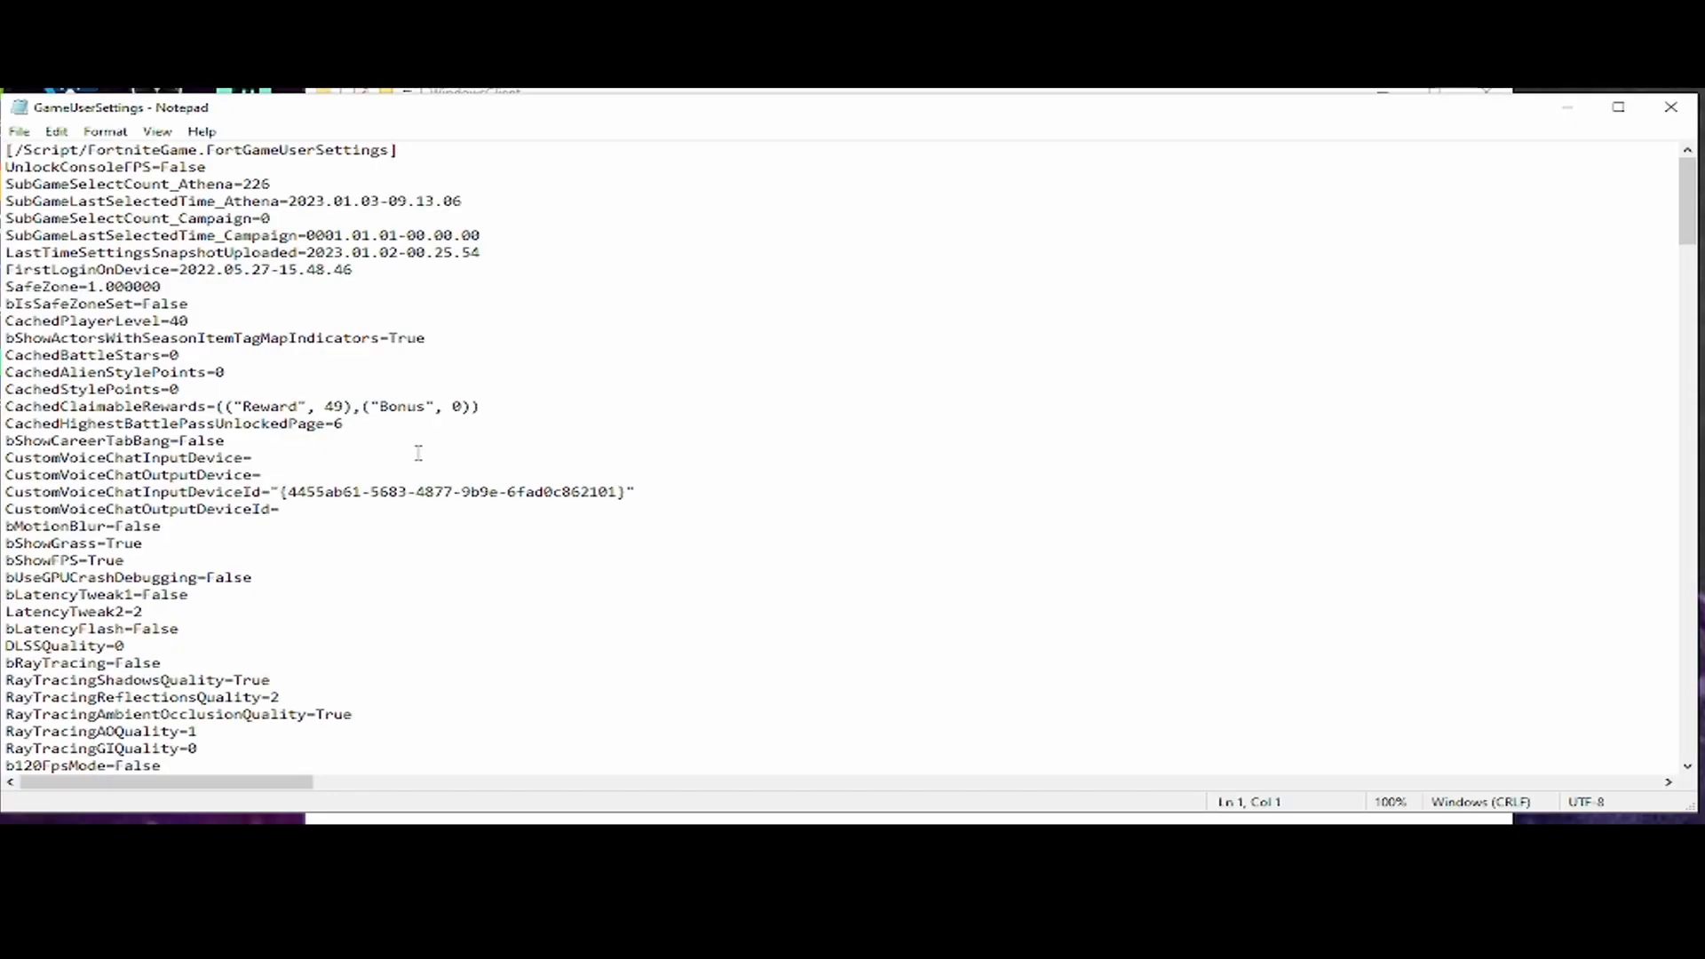
# - Set ResolutionSizeX/Y and LastUserConfirmedResolutionSize values to 1600 and 1080
pyautogui.scroll(-3)
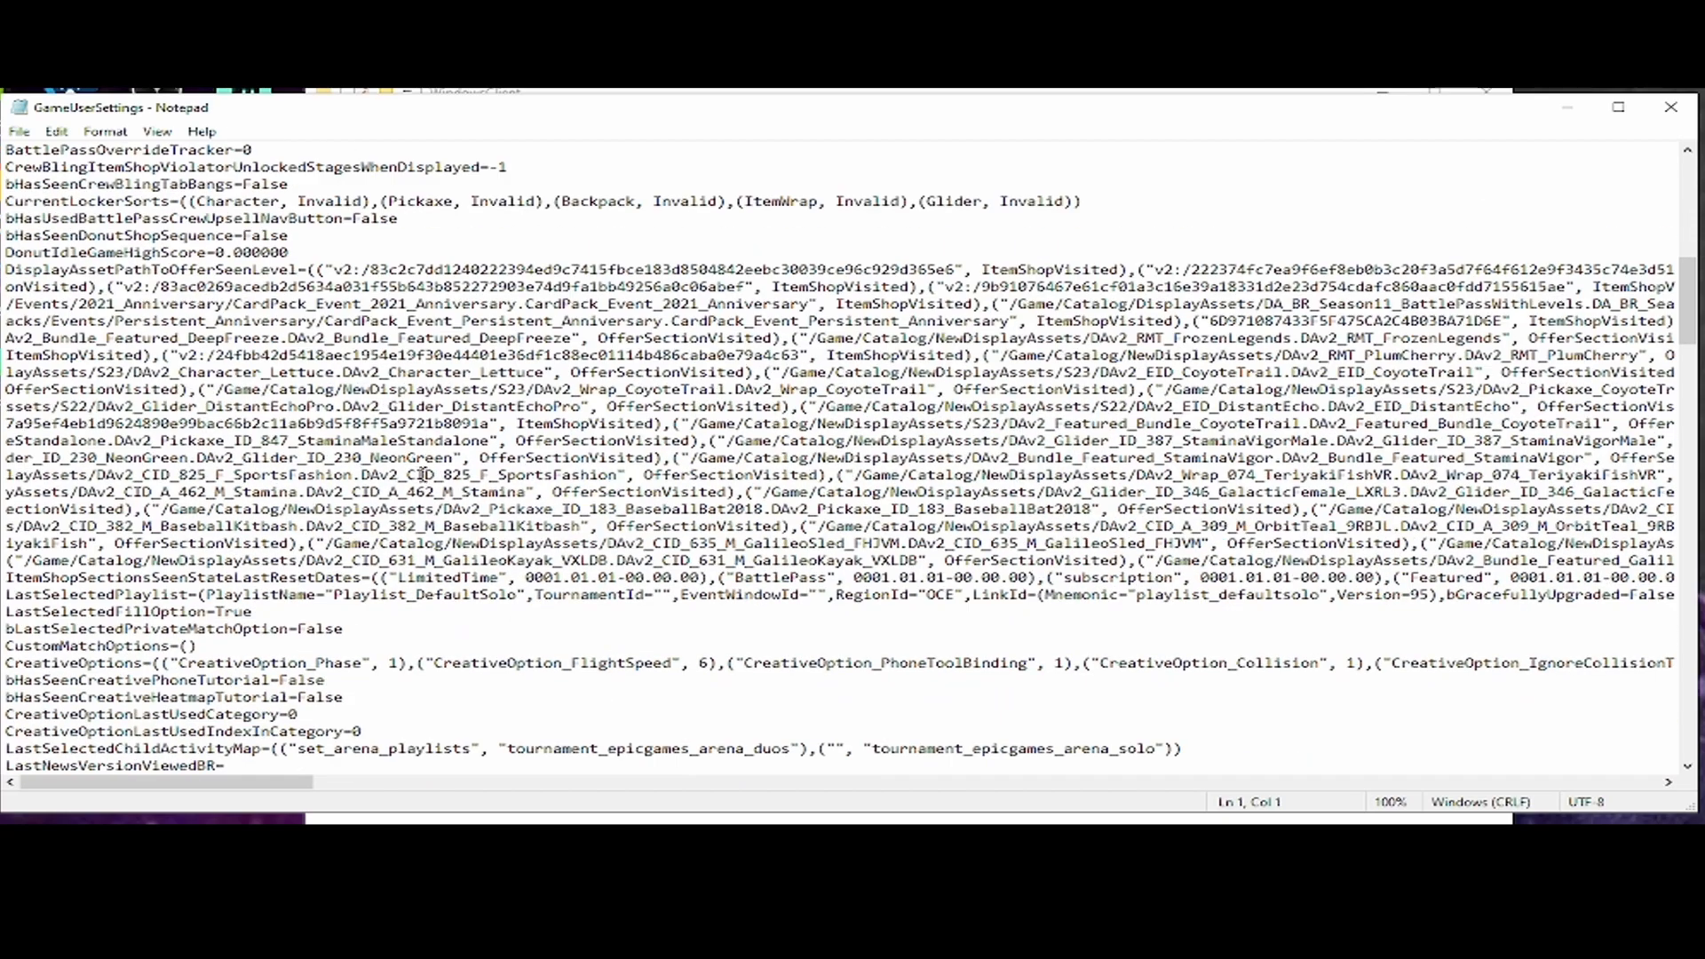
pyautogui.scroll(-3)
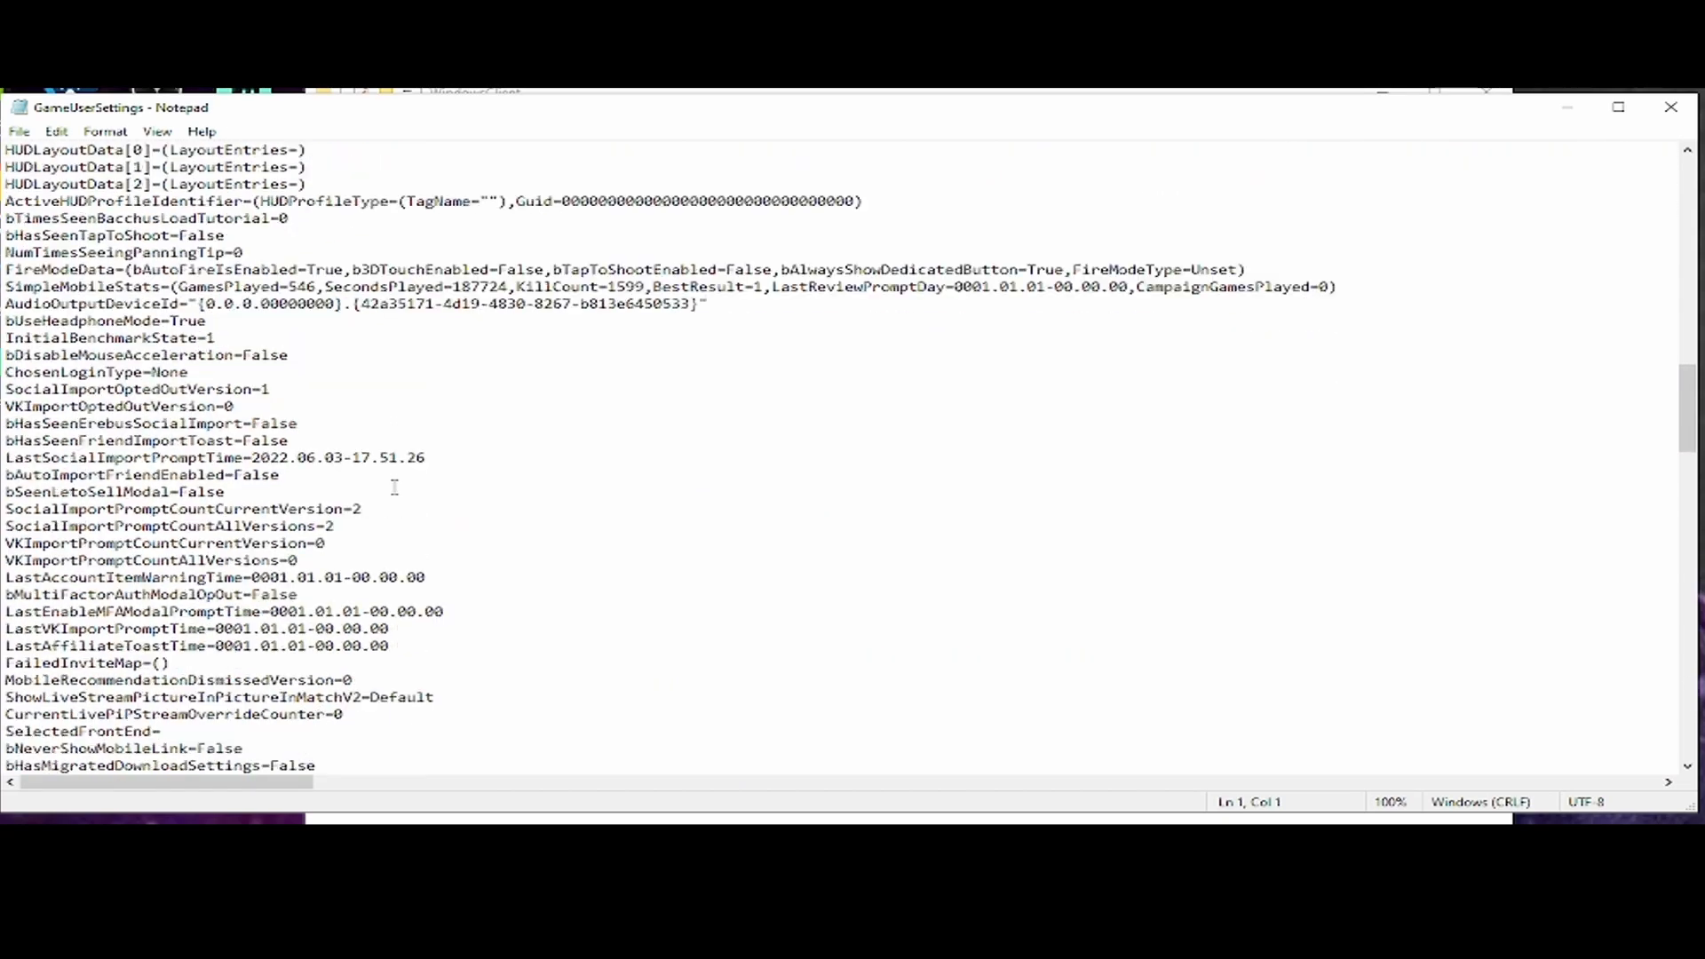
pyautogui.scroll(-3)
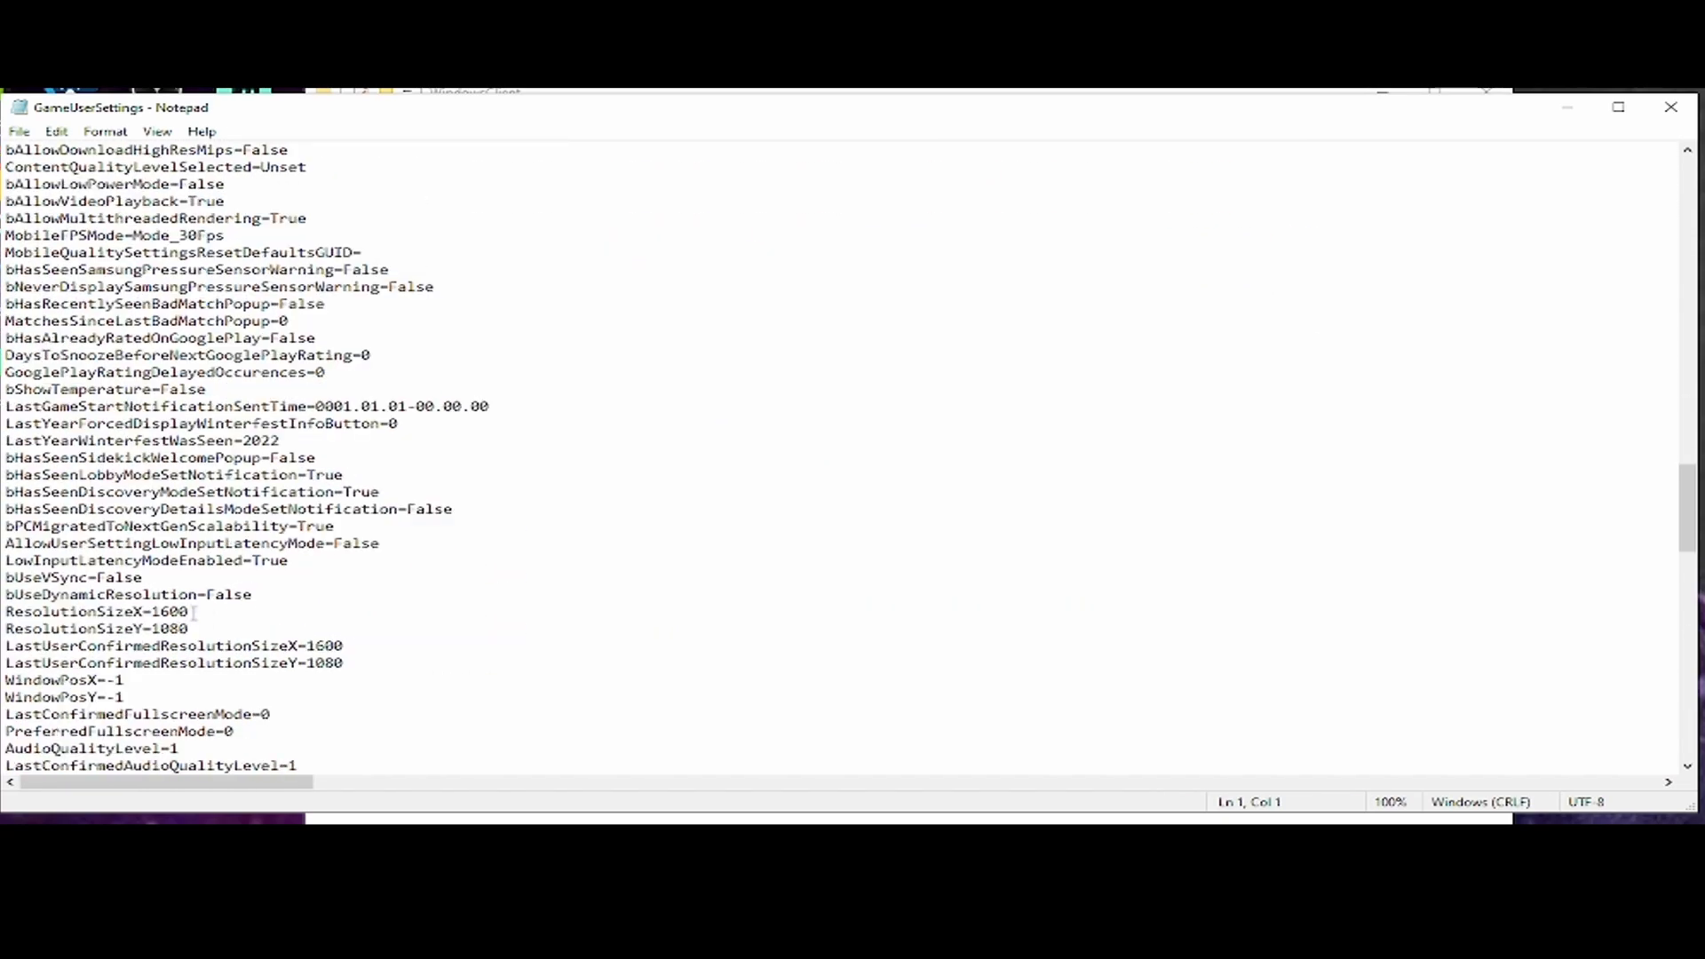
pyautogui.doubleClick(168, 628)
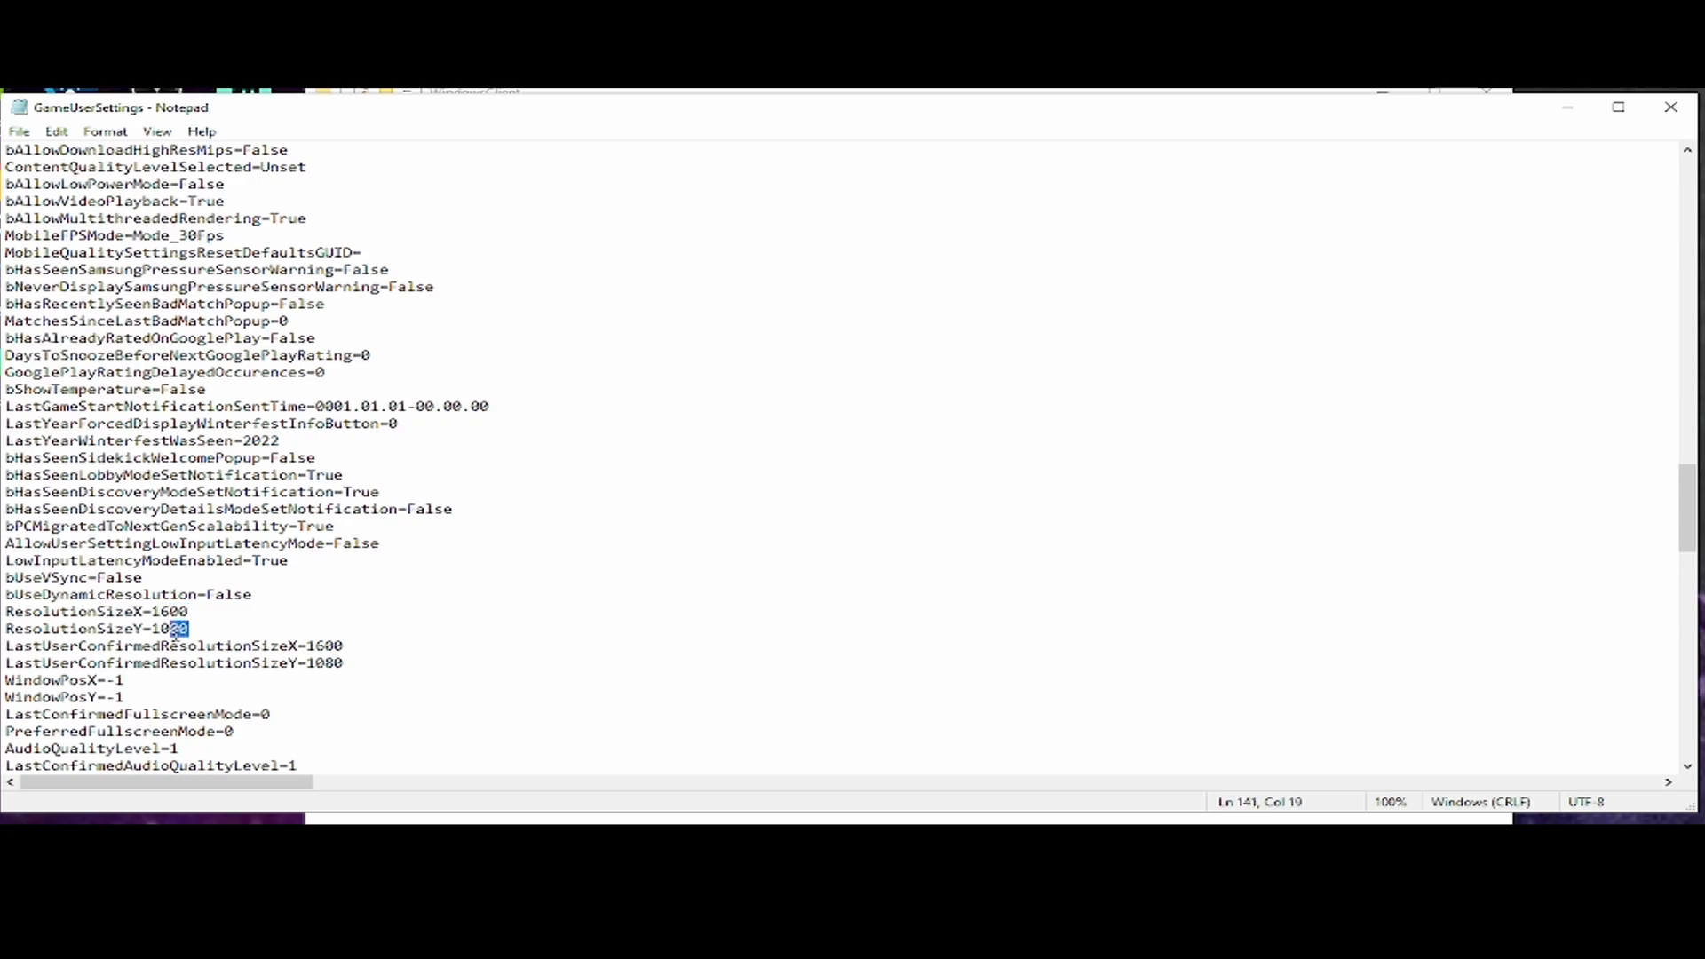
pyautogui.moveTo(222, 618)
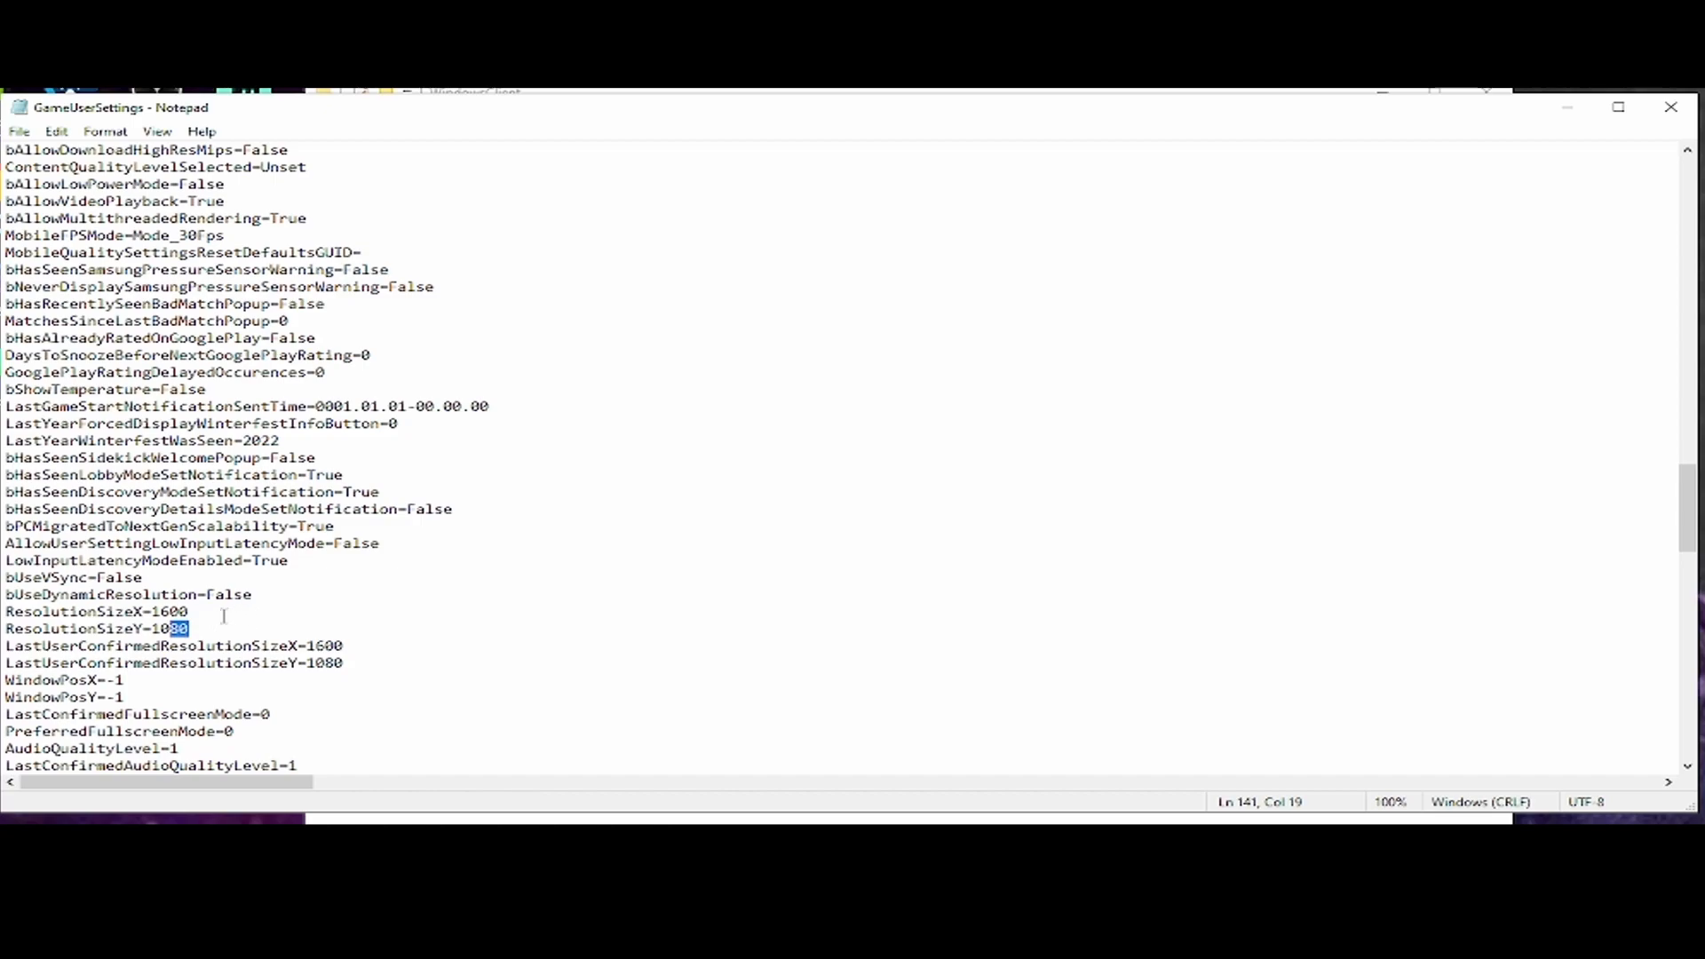
pyautogui.click(185, 611)
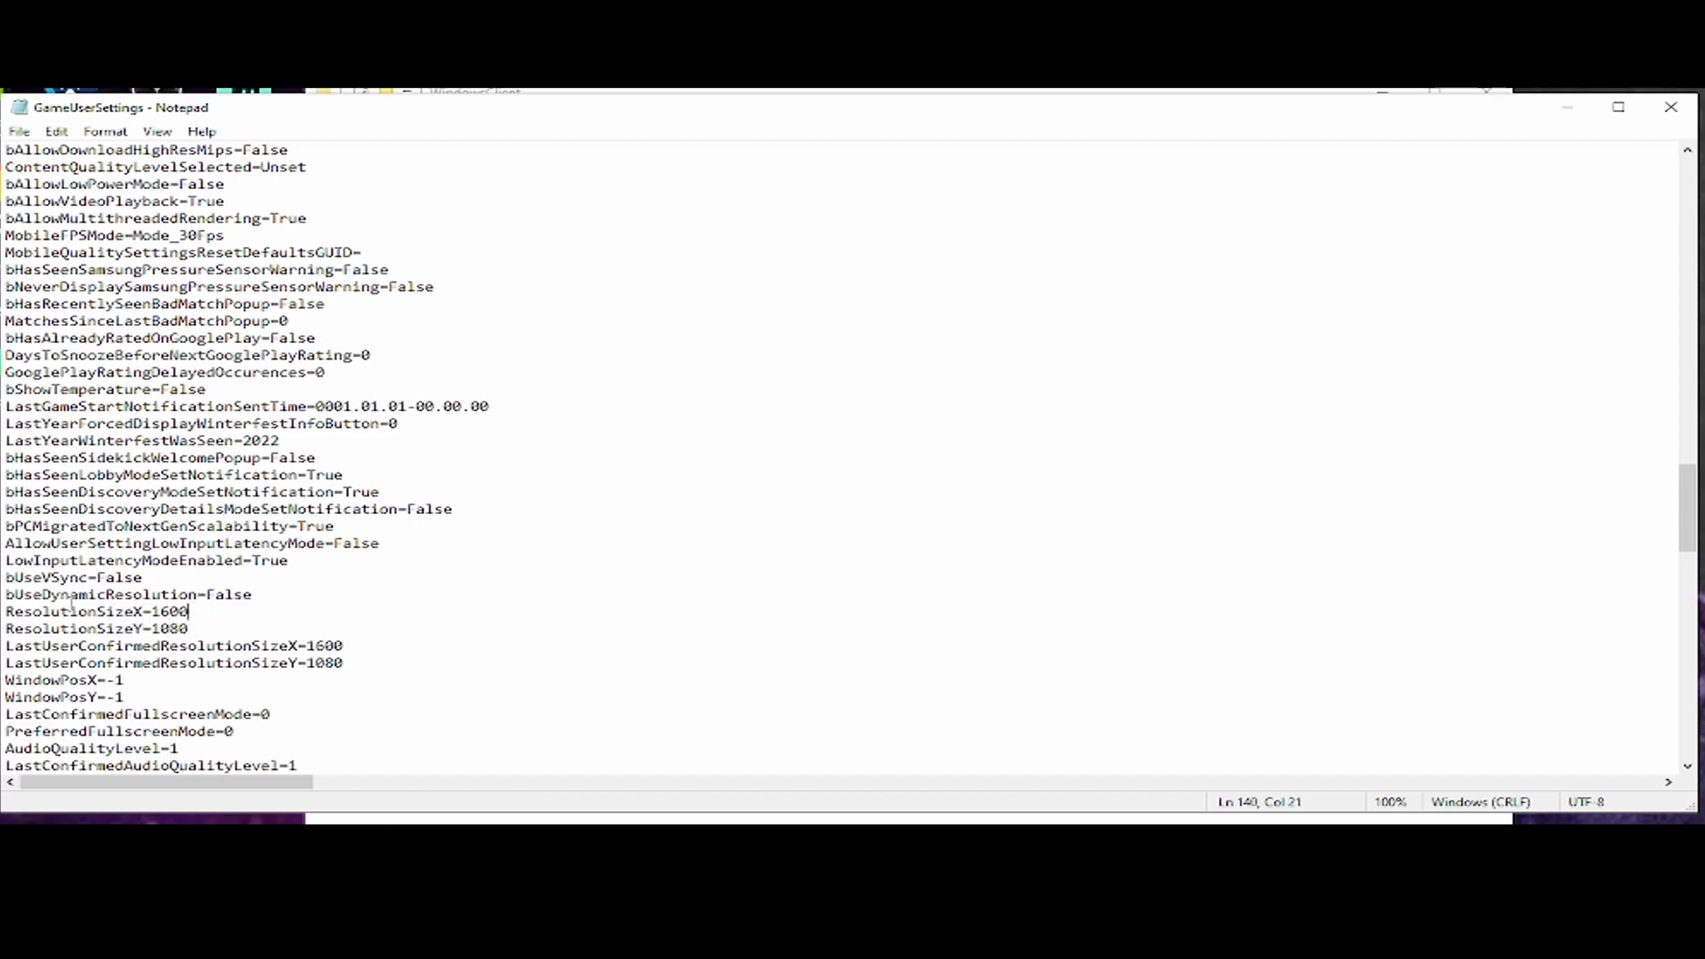
pyautogui.scroll(-3)
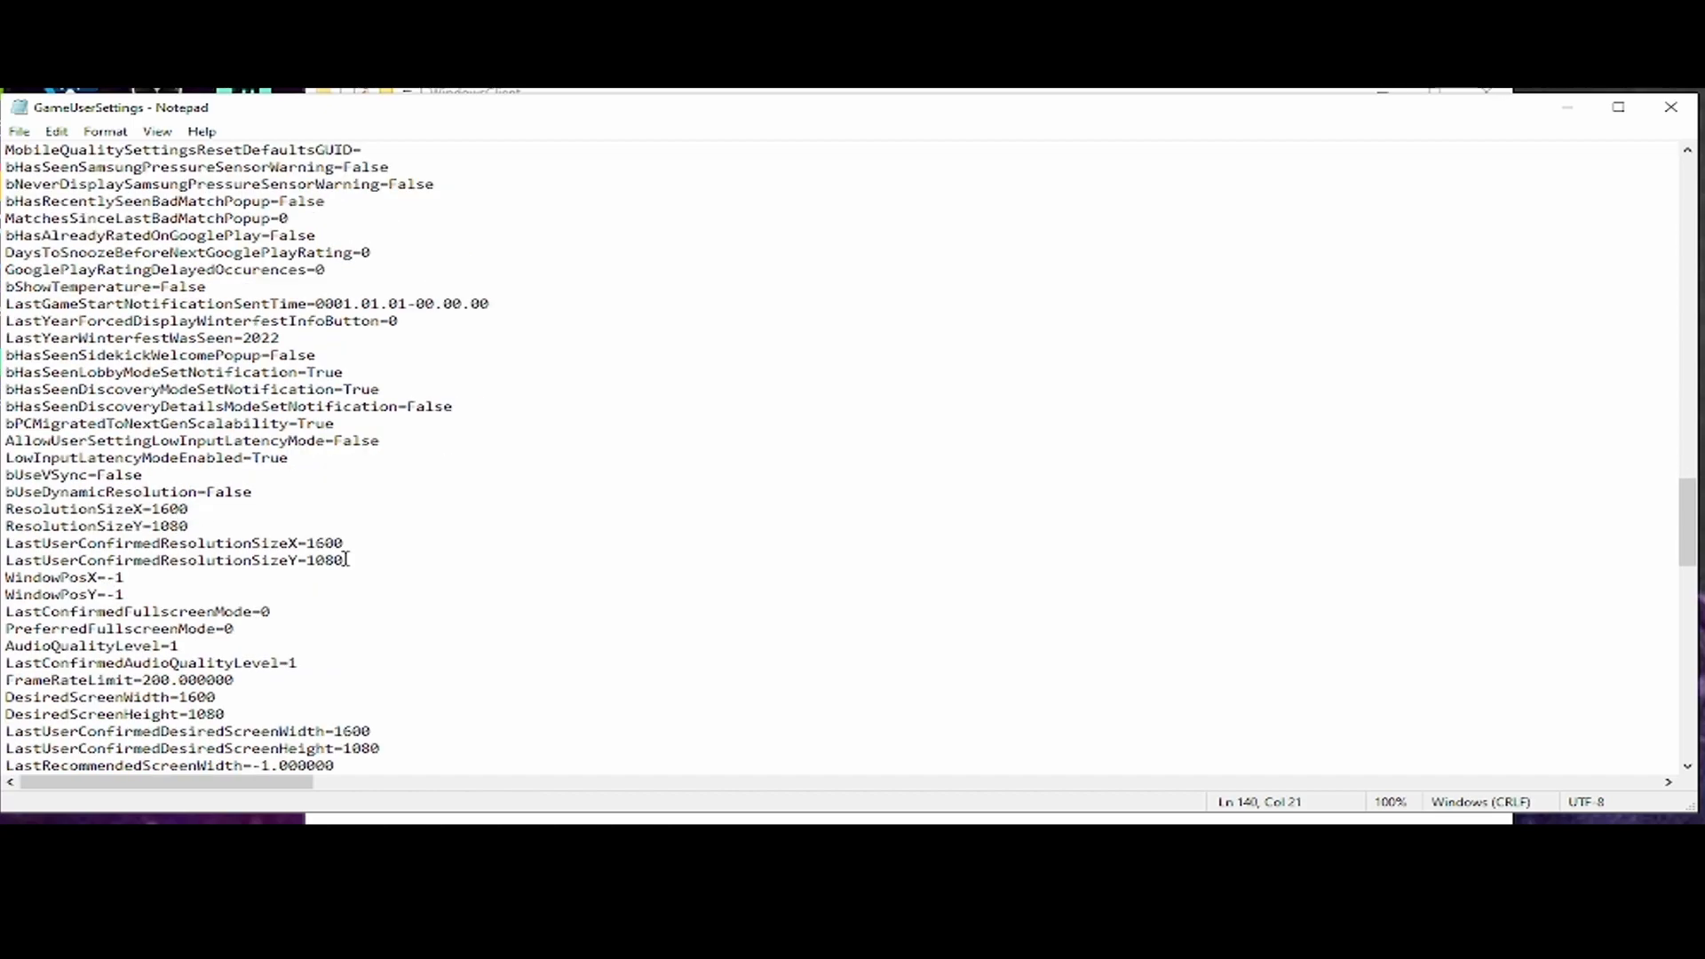
pyautogui.doubleClick(323, 542)
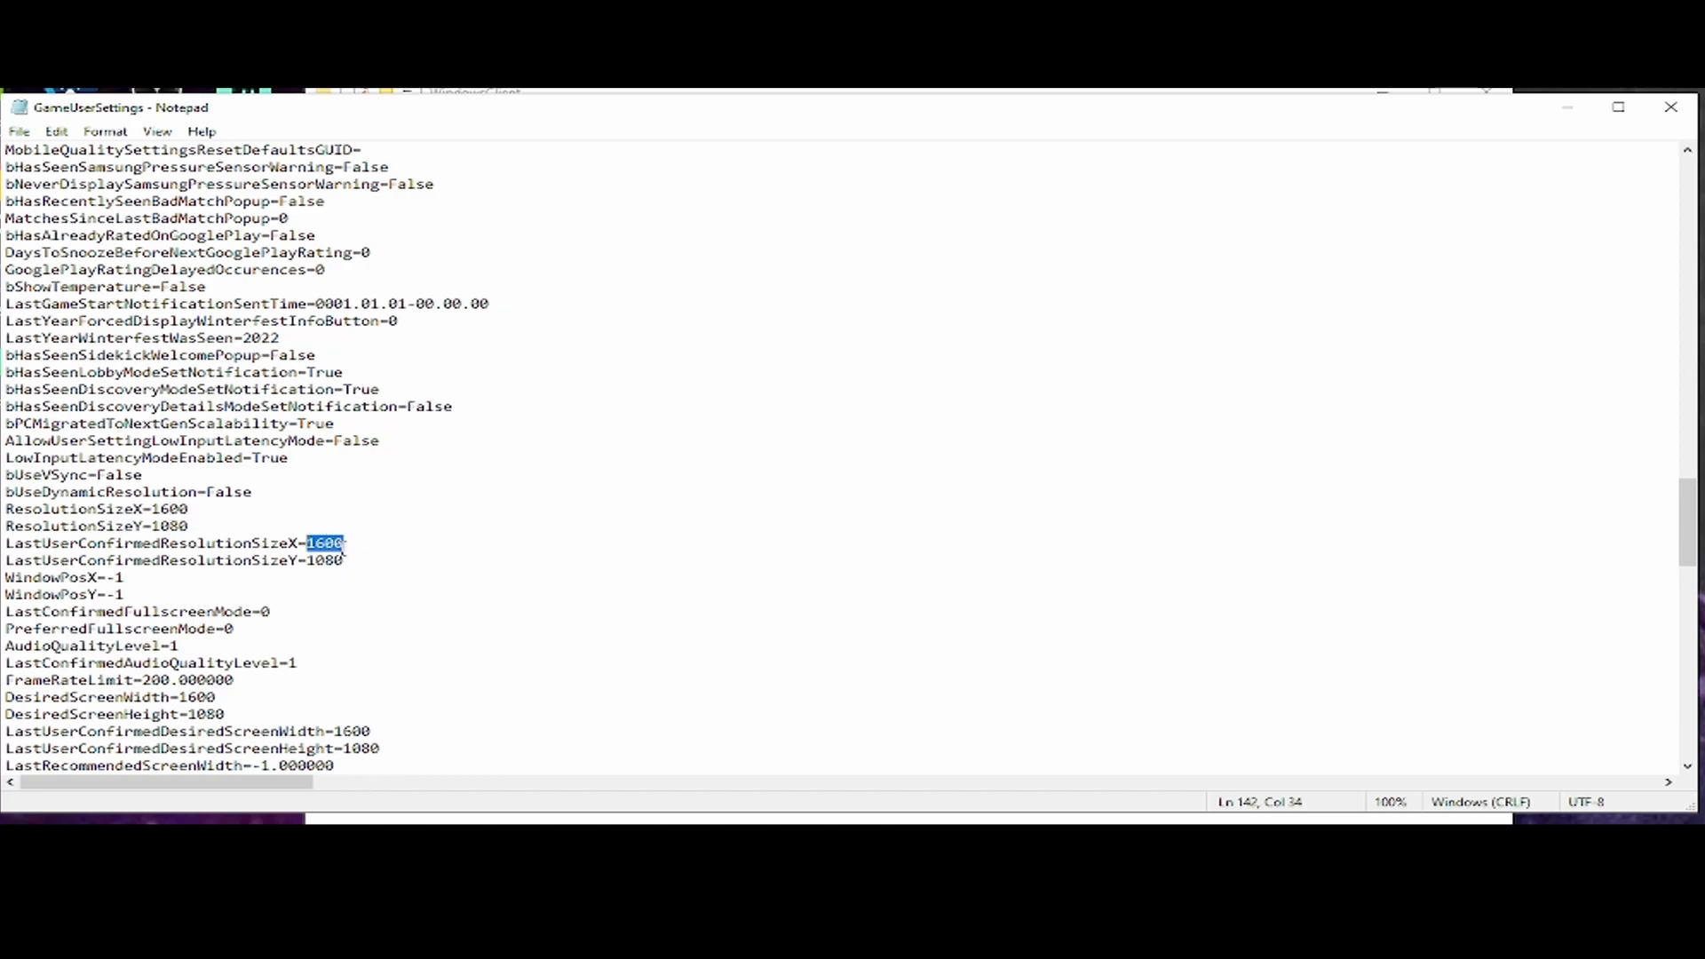
# - Save GameUserSettings and confirm Read-only is checked in its Properties
pyautogui.scroll(-3)
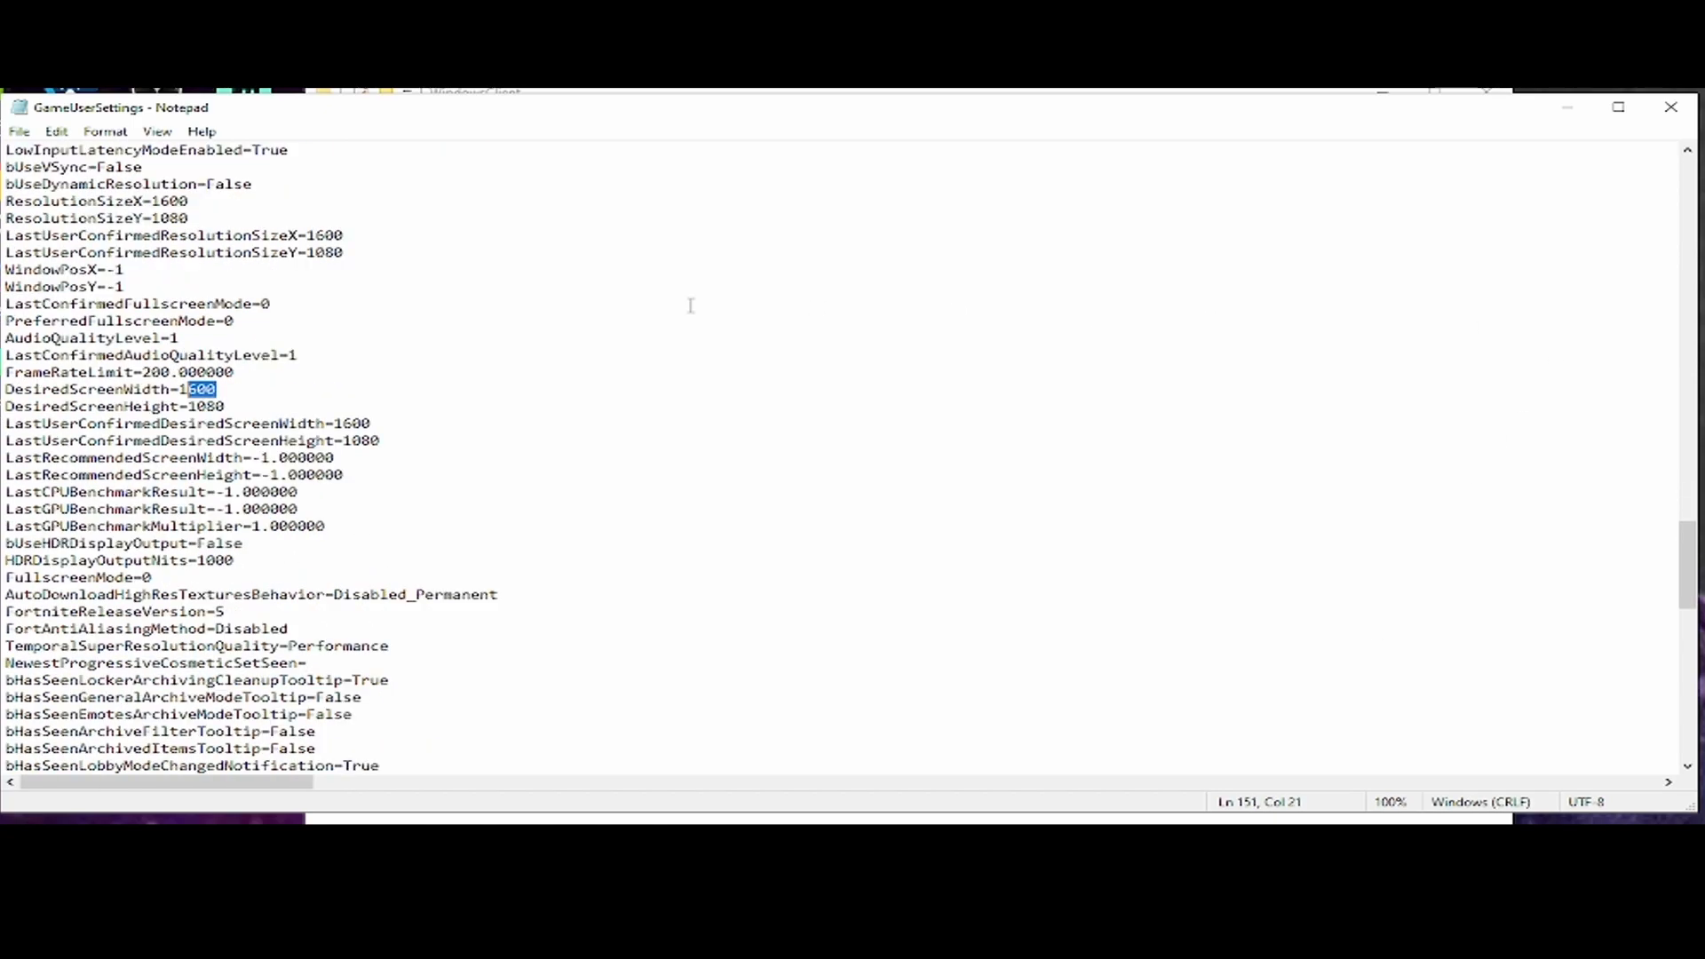
pyautogui.click(18, 131)
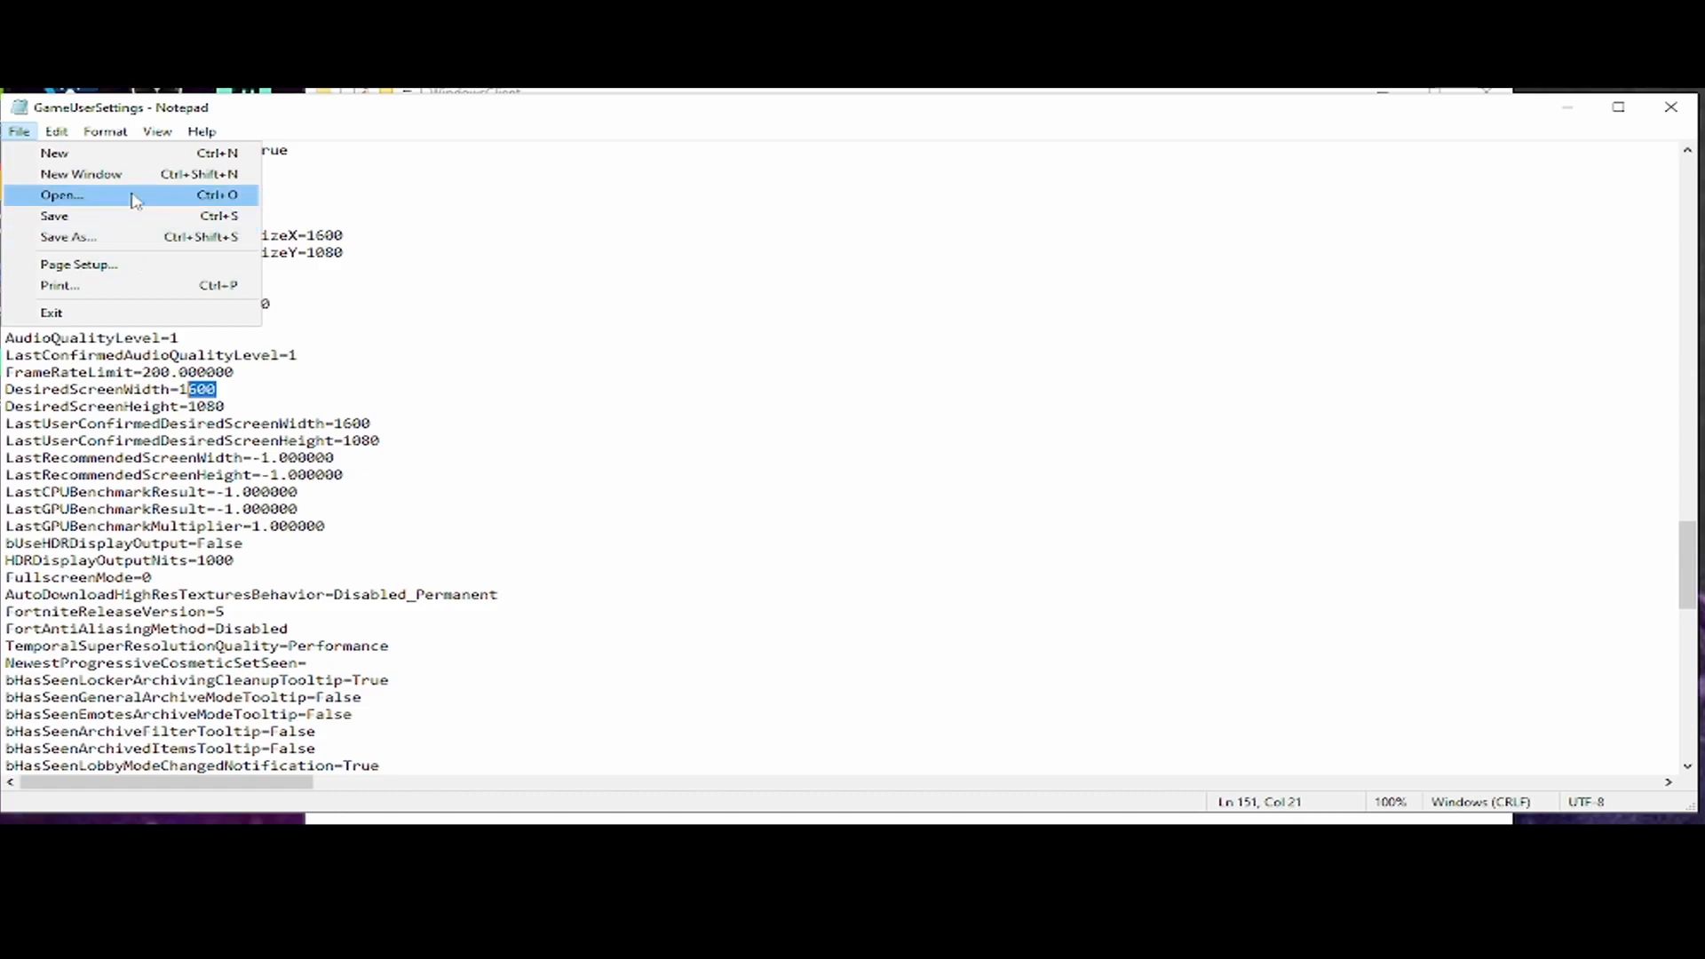
pyautogui.rightClick(402, 297)
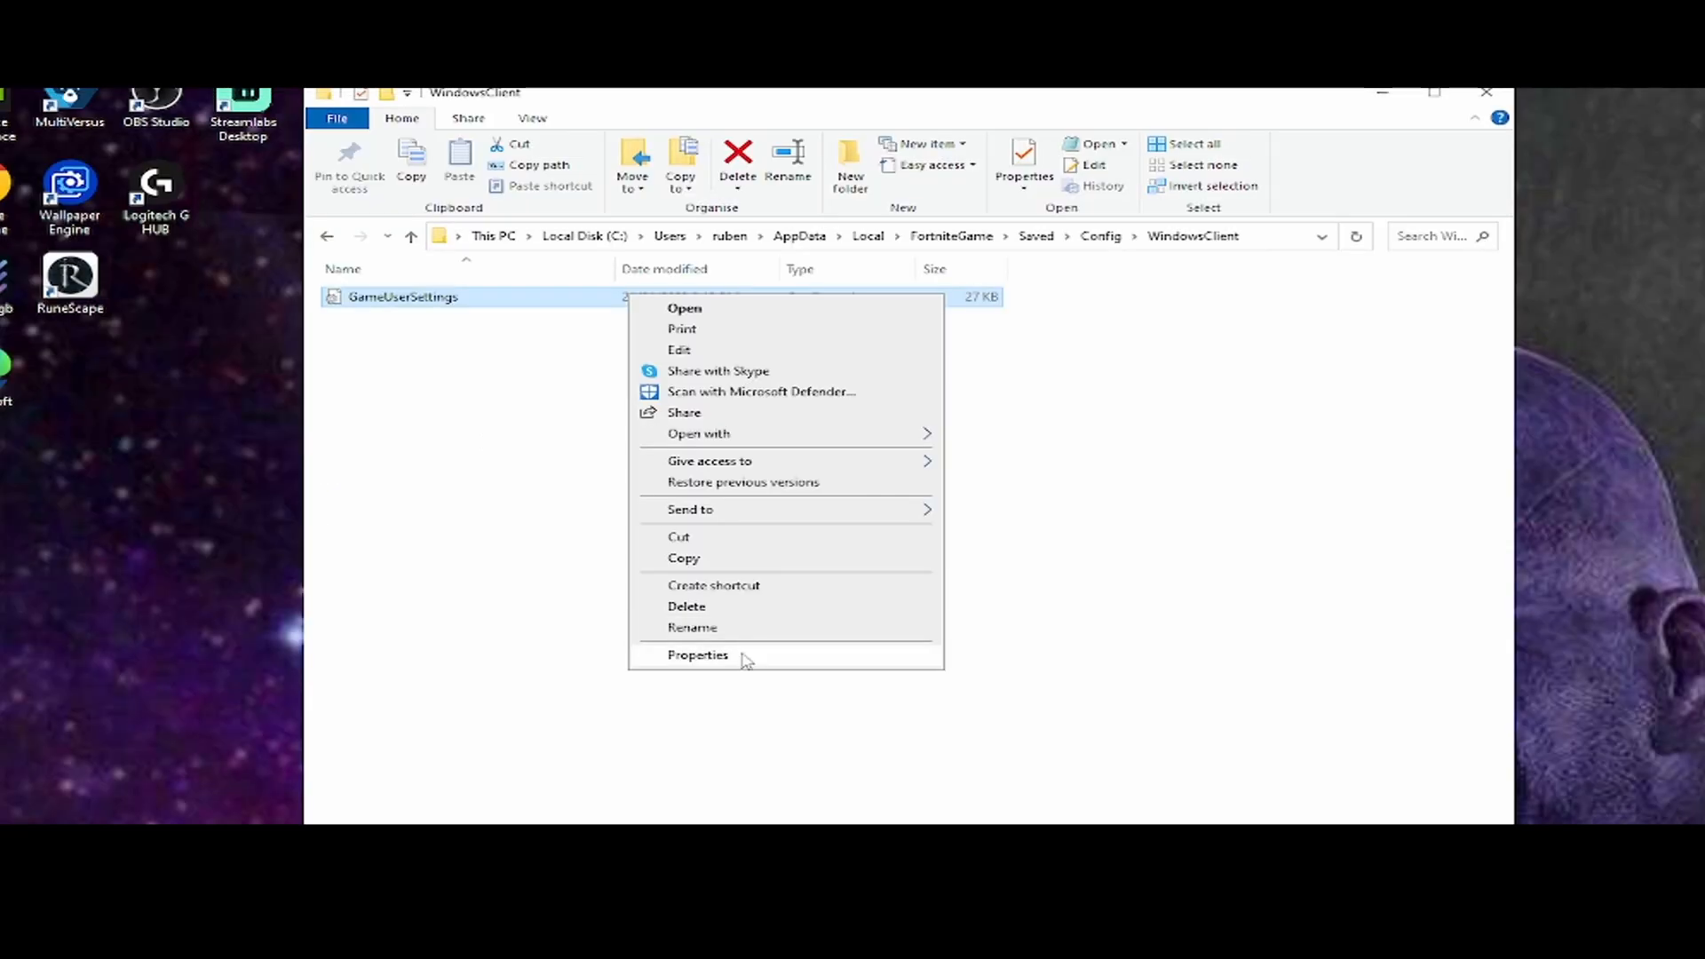
pyautogui.click(697, 655)
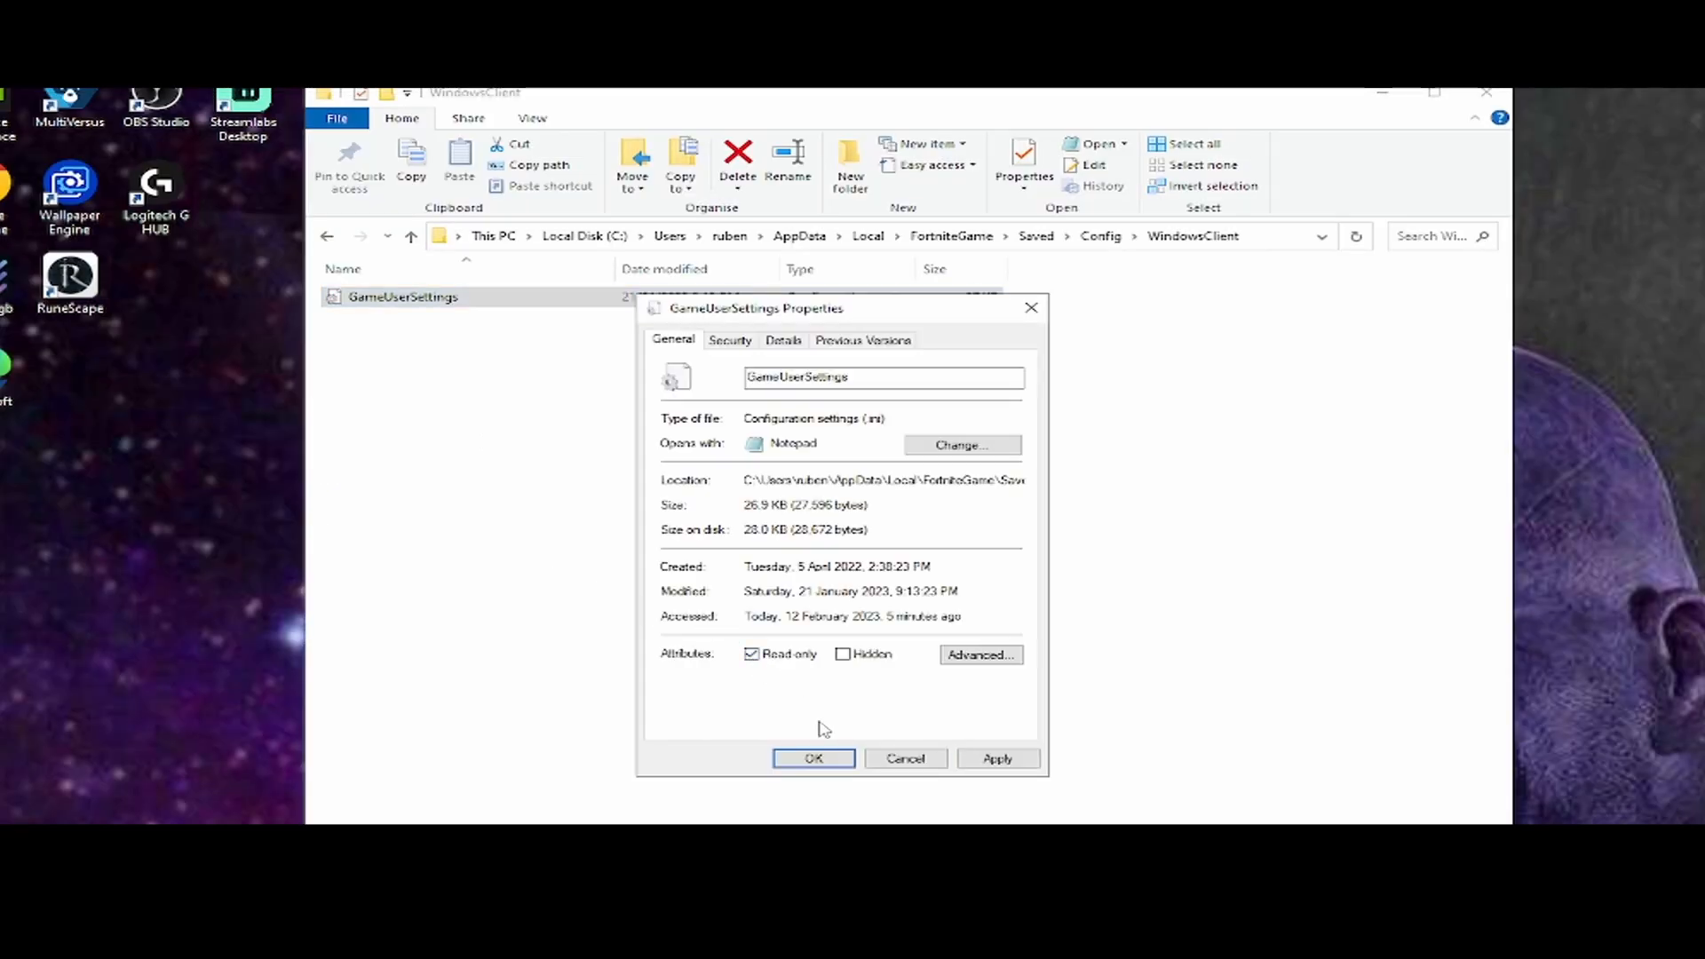